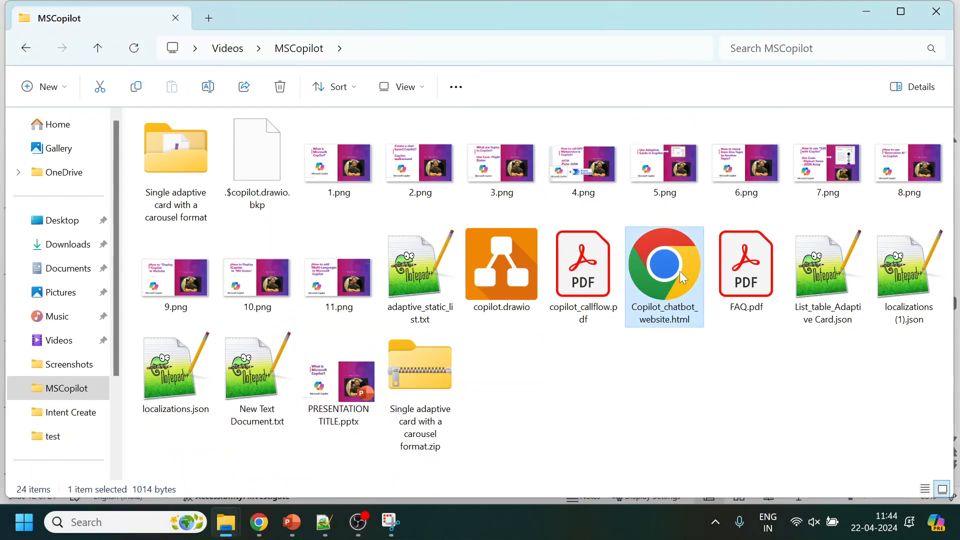
# Open the chatbot website and send it 'उड़ान स्थिति', copied from Google Translate.
pyautogui.doubleClick(664, 263)
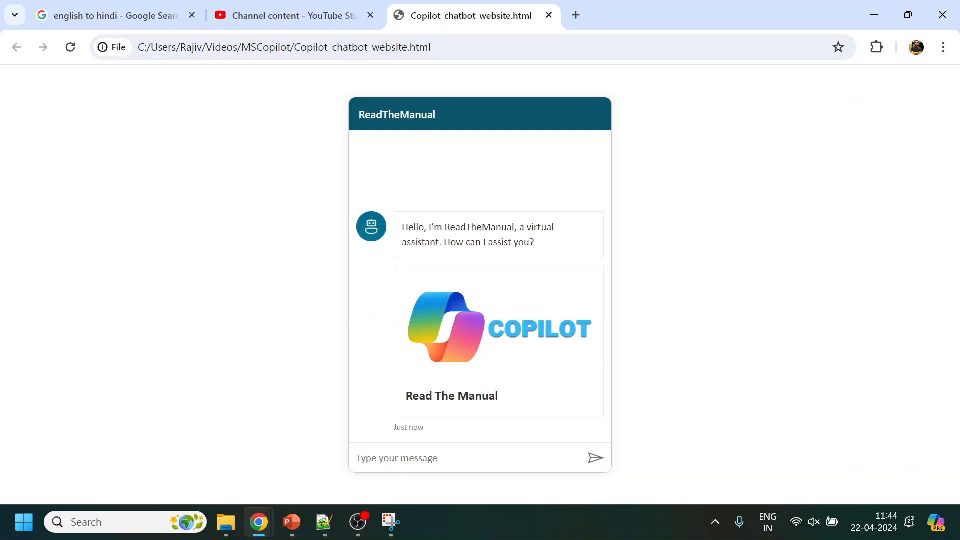
pyautogui.moveTo(476, 378)
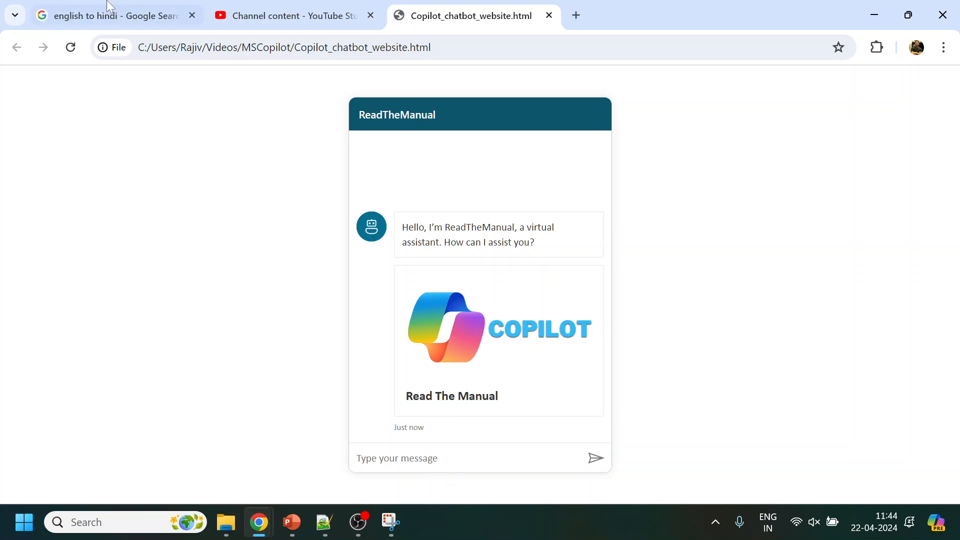
pyautogui.click(110, 16)
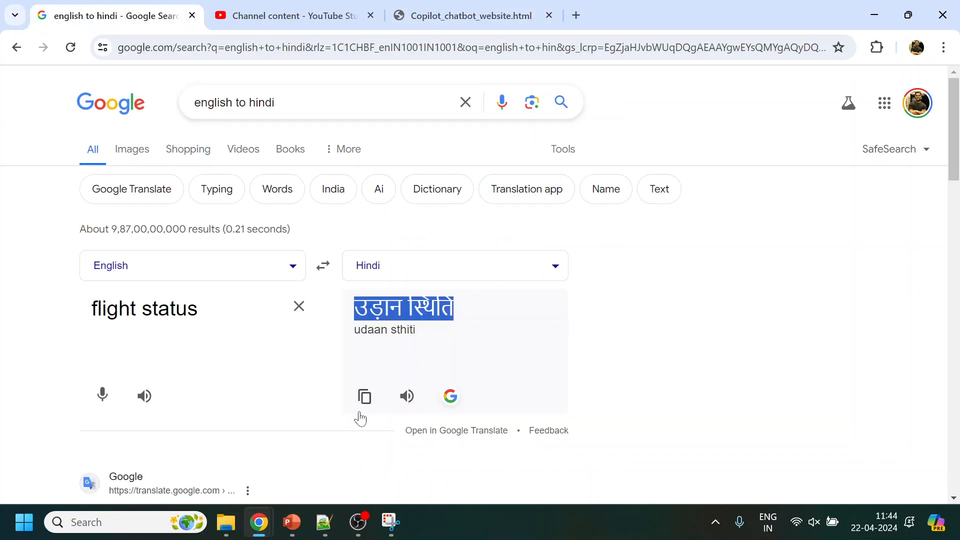
pyautogui.click(472, 15)
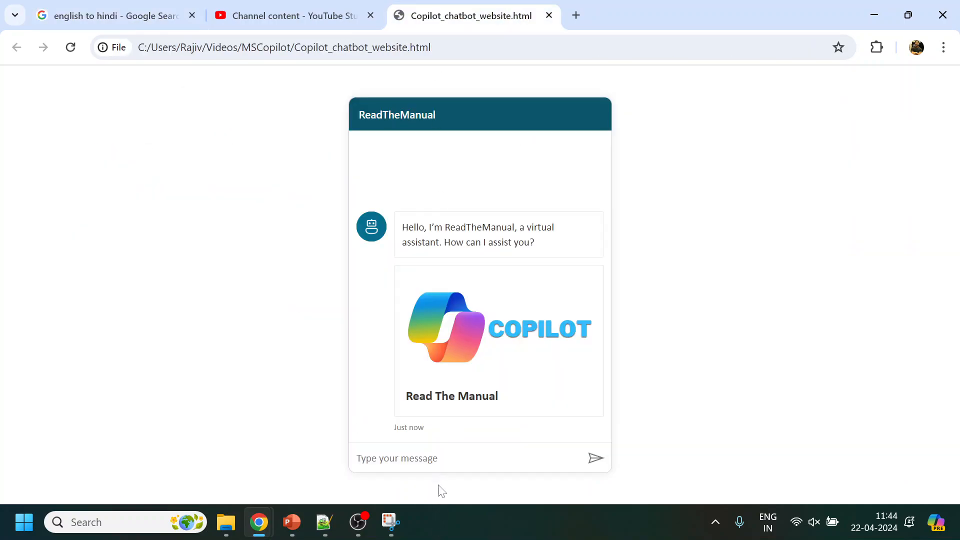
pyautogui.write('उड़ान स्थिति')
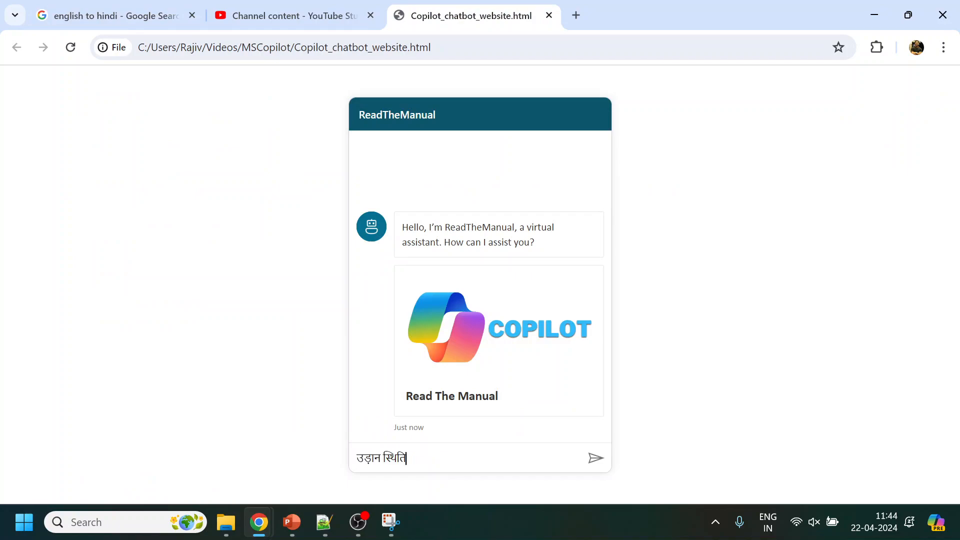
pyautogui.click(596, 458)
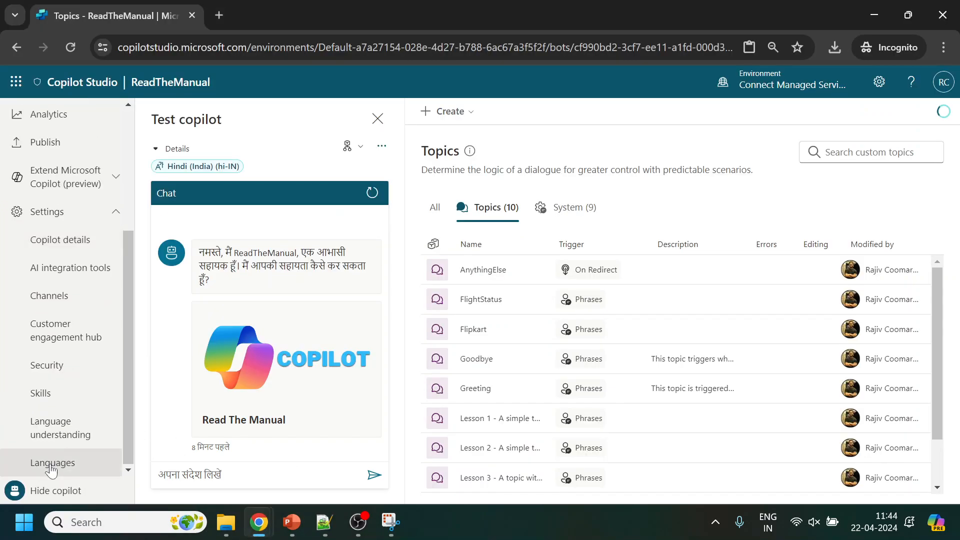
# Check the bot's languages and the test chat's language options, then return to Topics.
pyautogui.click(53, 463)
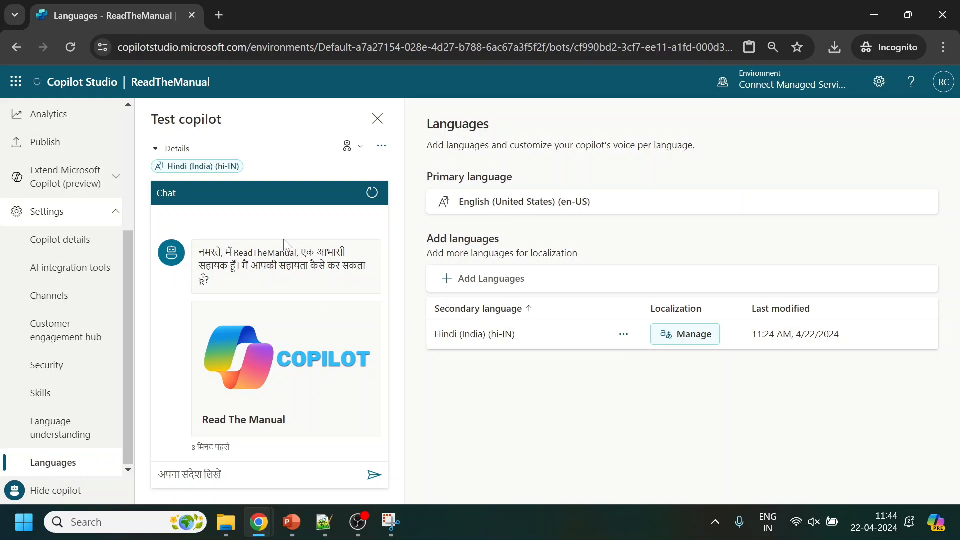
pyautogui.click(382, 145)
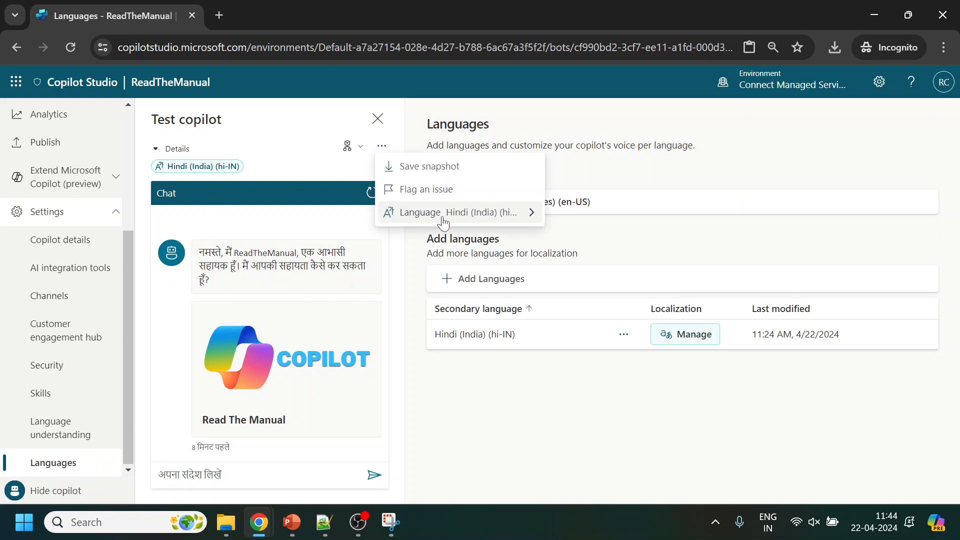
pyautogui.click(461, 212)
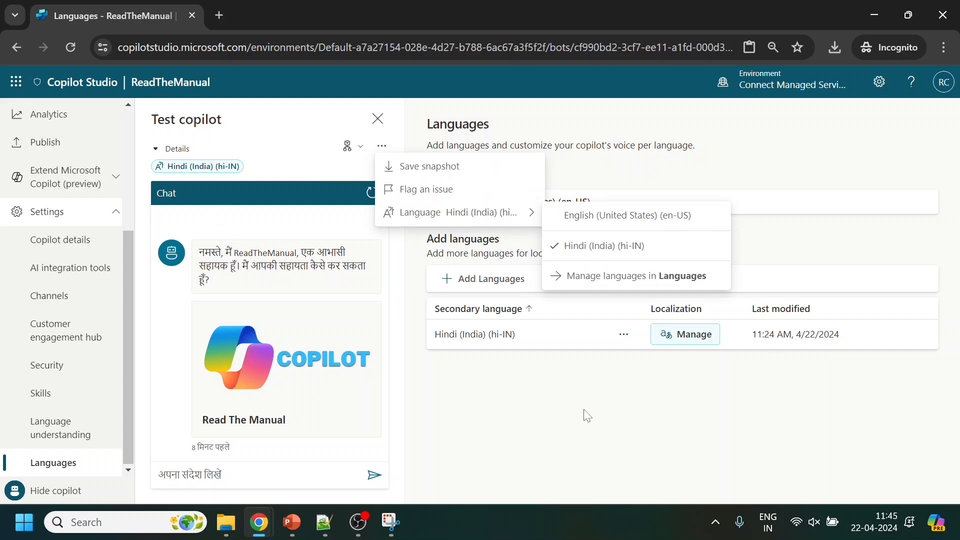
pyautogui.moveTo(259, 522)
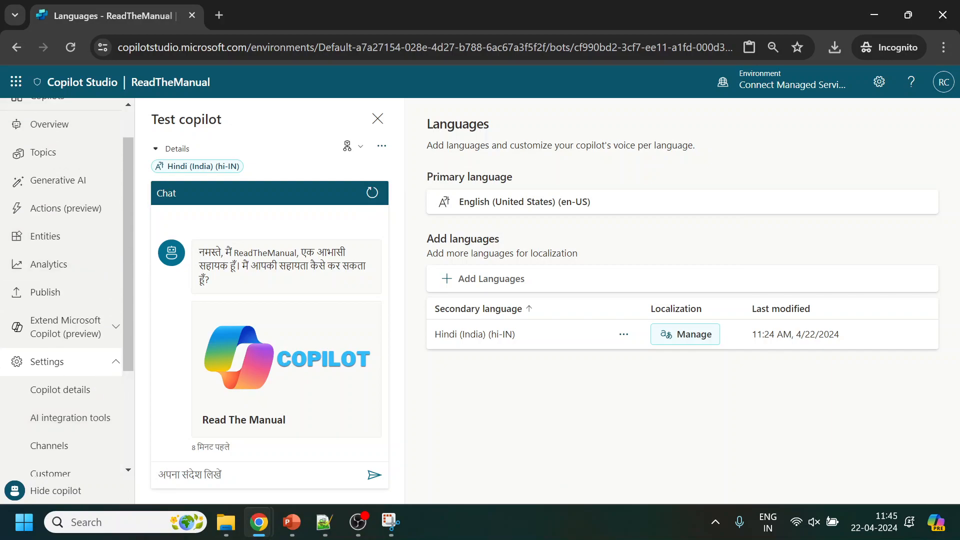
pyautogui.click(43, 152)
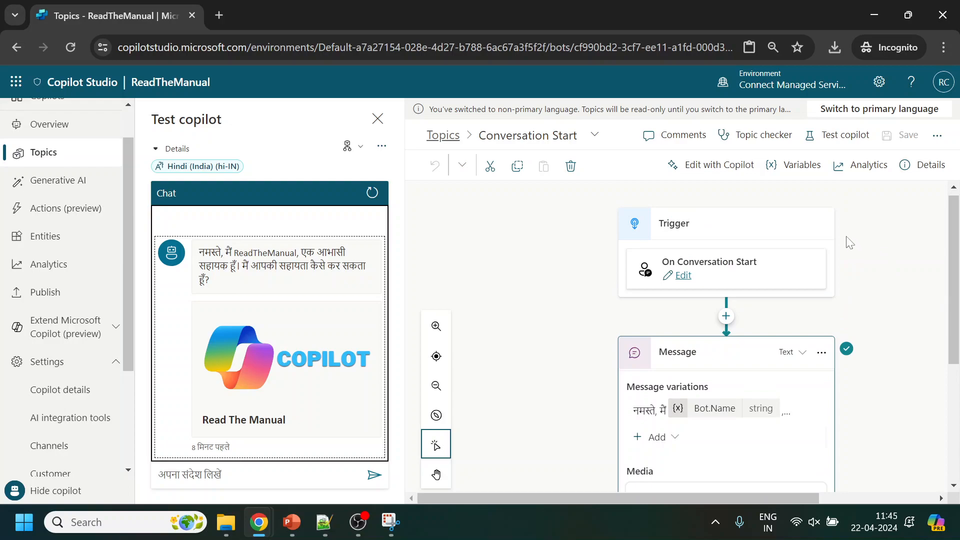
# Switch the test chat to English (United States) and add a node below the trigger.
pyautogui.click(381, 146)
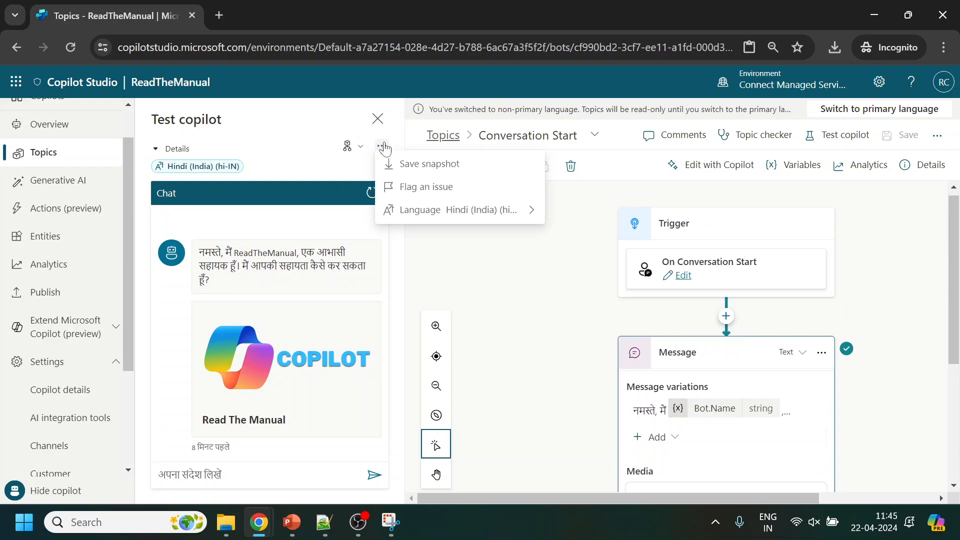
pyautogui.click(457, 210)
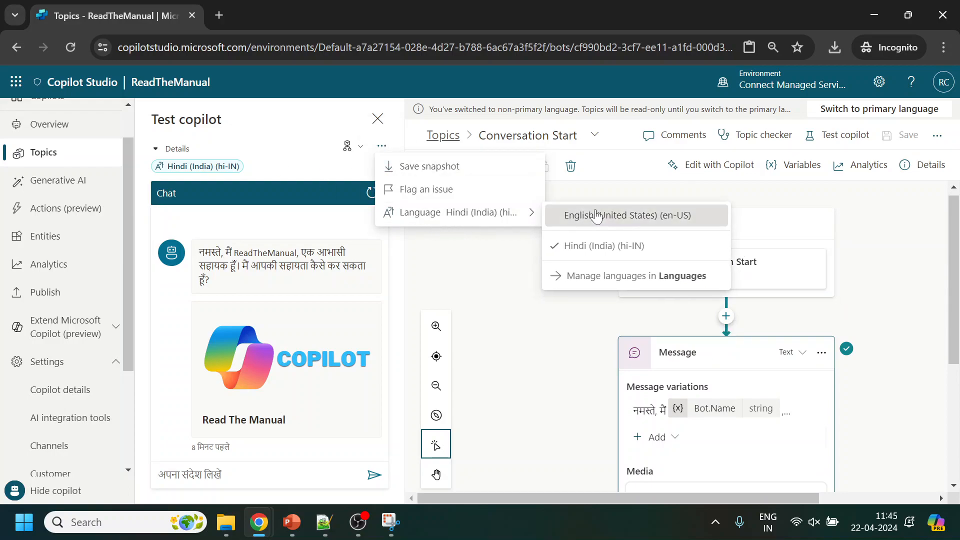
pyautogui.click(628, 215)
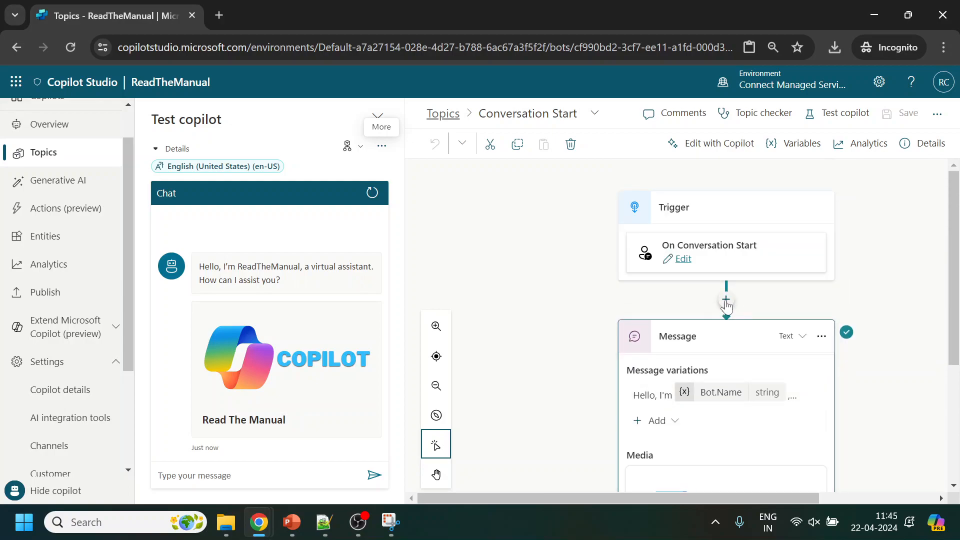
pyautogui.click(727, 300)
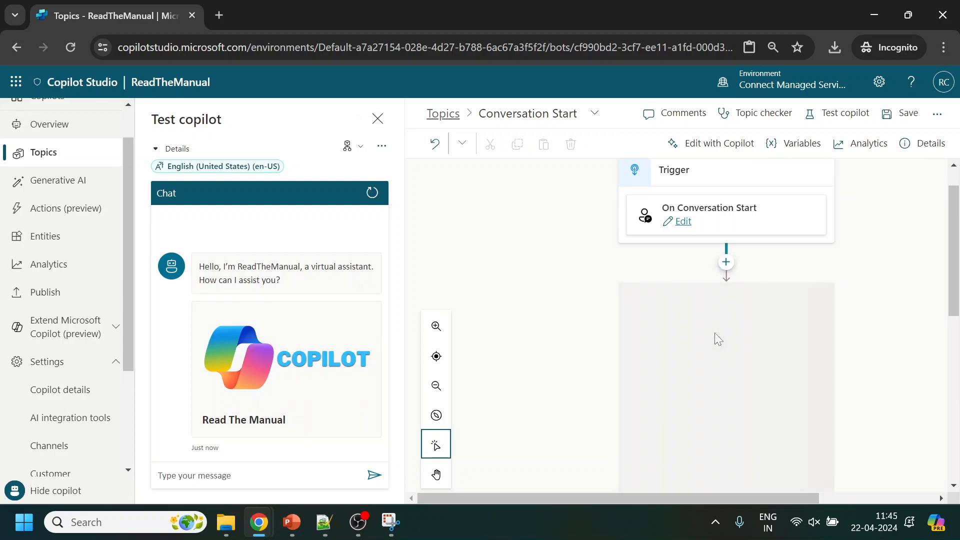
# Add a Question node asking users to select their preferred language.
pyautogui.click(725, 262)
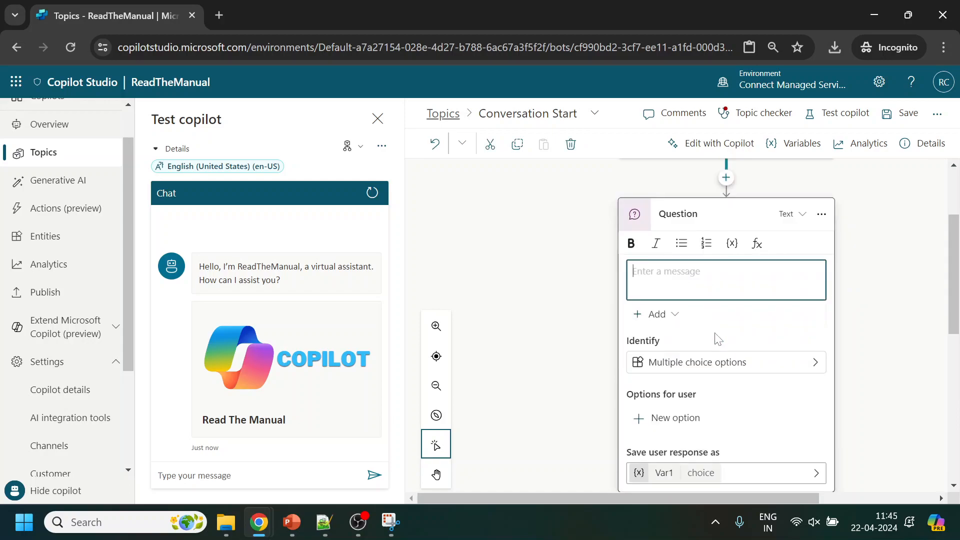
pyautogui.write('Plesa')
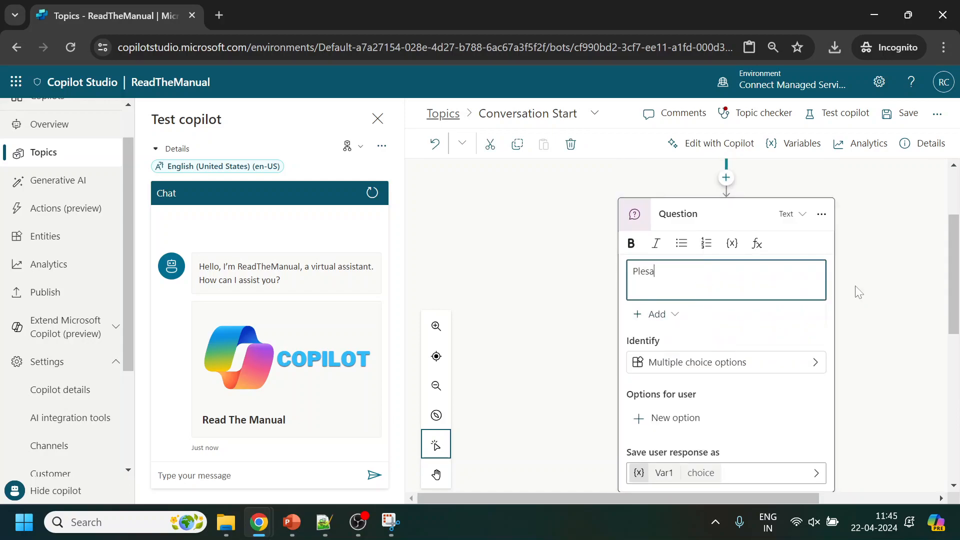
pyautogui.write('Please s')
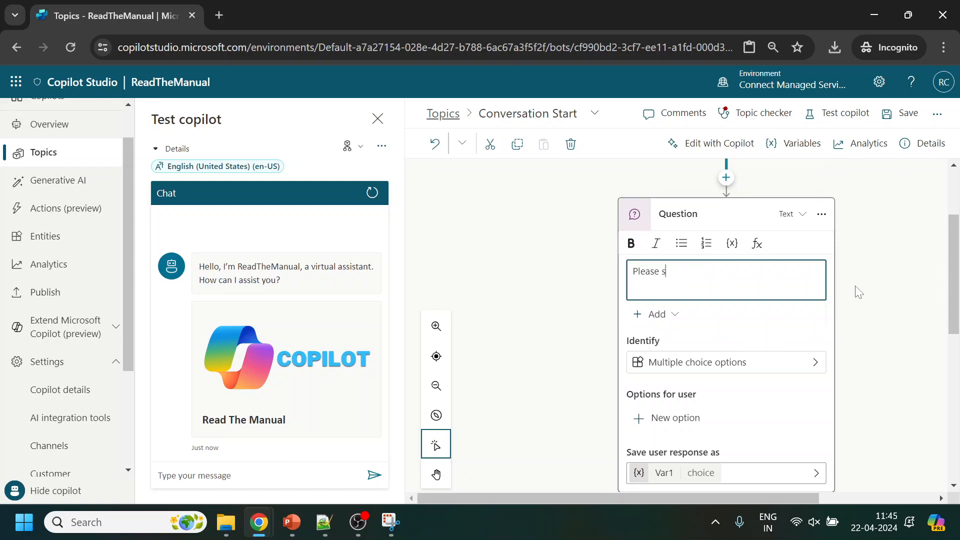
pyautogui.write('elect t')
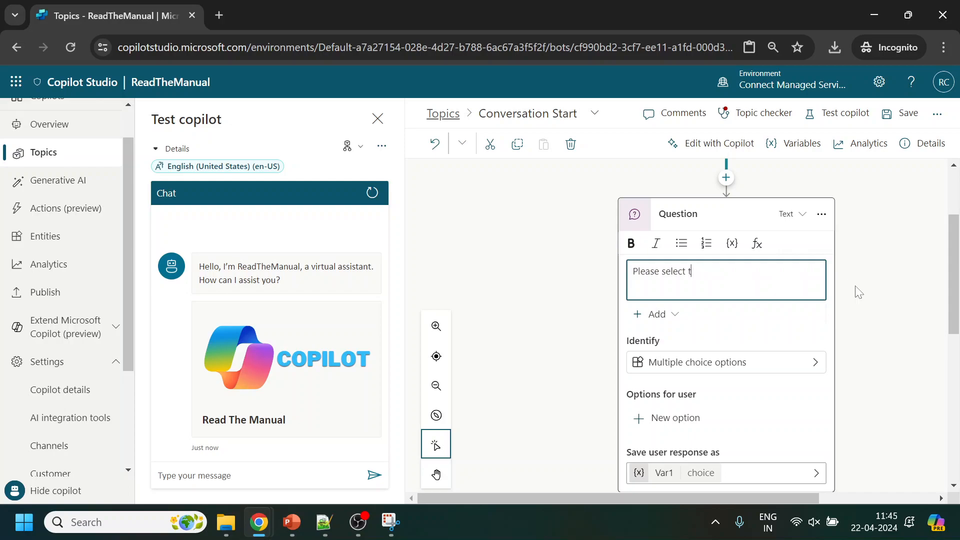
pyautogui.write('your p')
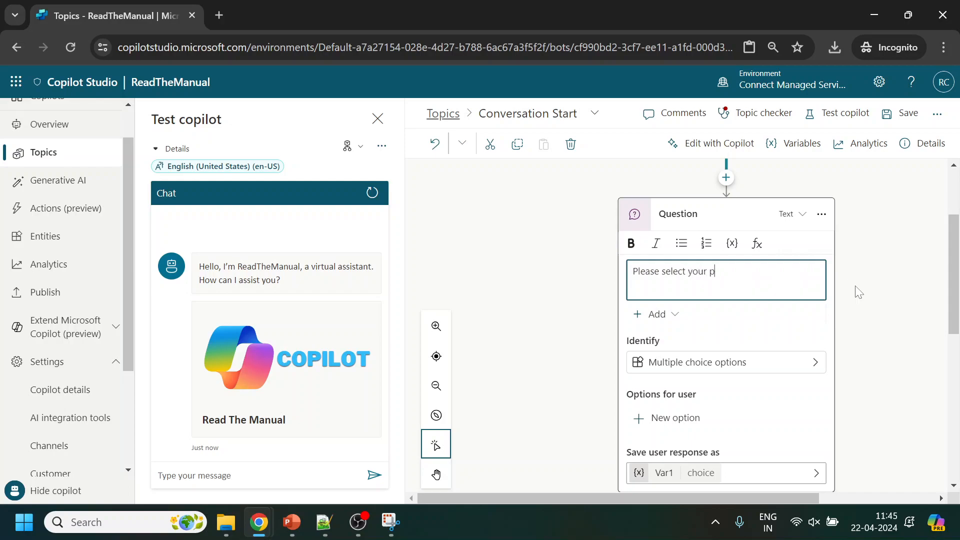
pyautogui.write('referee')
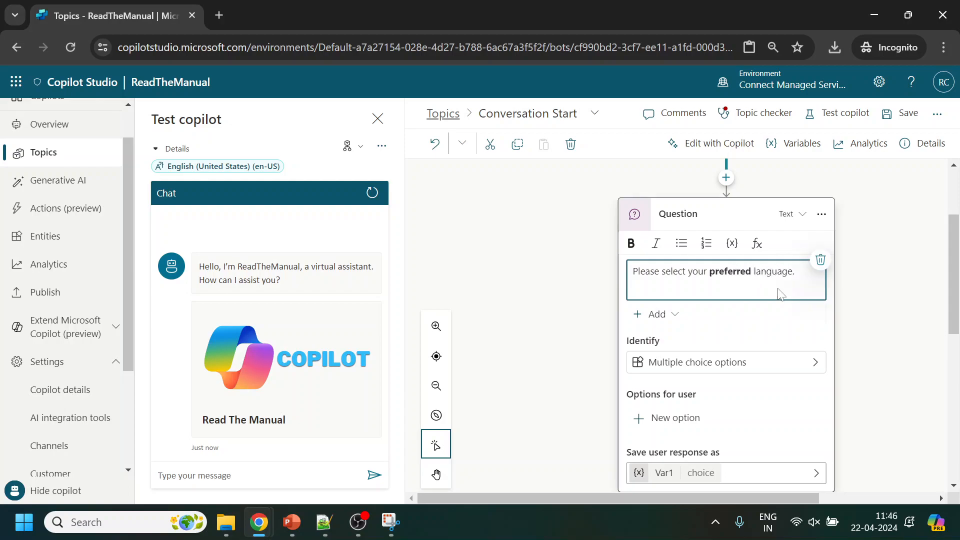
pyautogui.click(658, 314)
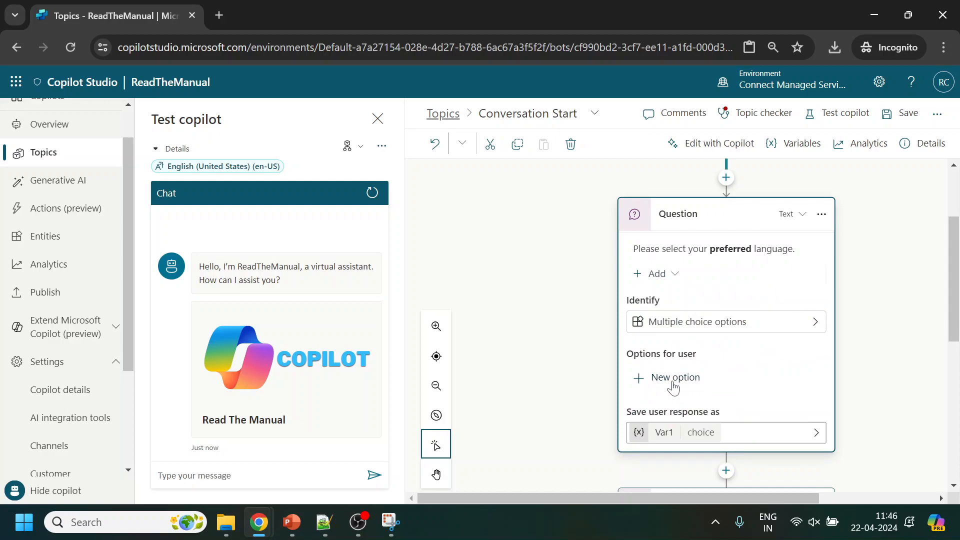
# Add English and Hindi as the question's answer options.
pyautogui.click(675, 378)
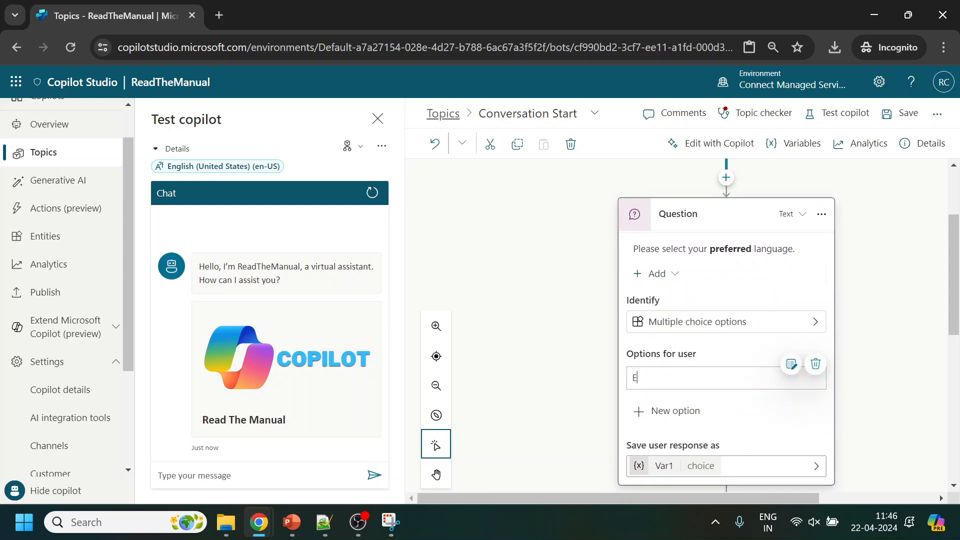
pyautogui.write('ngl')
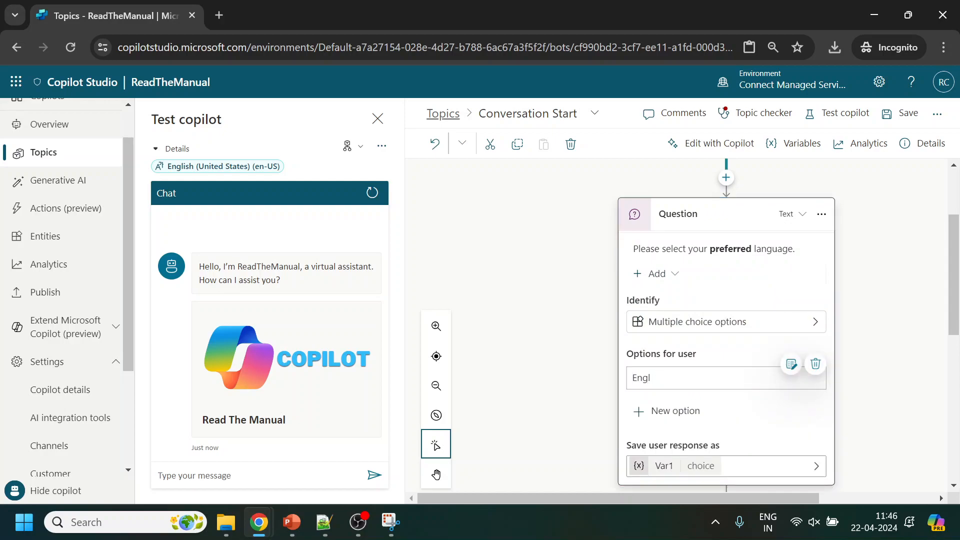
pyautogui.write('ish')
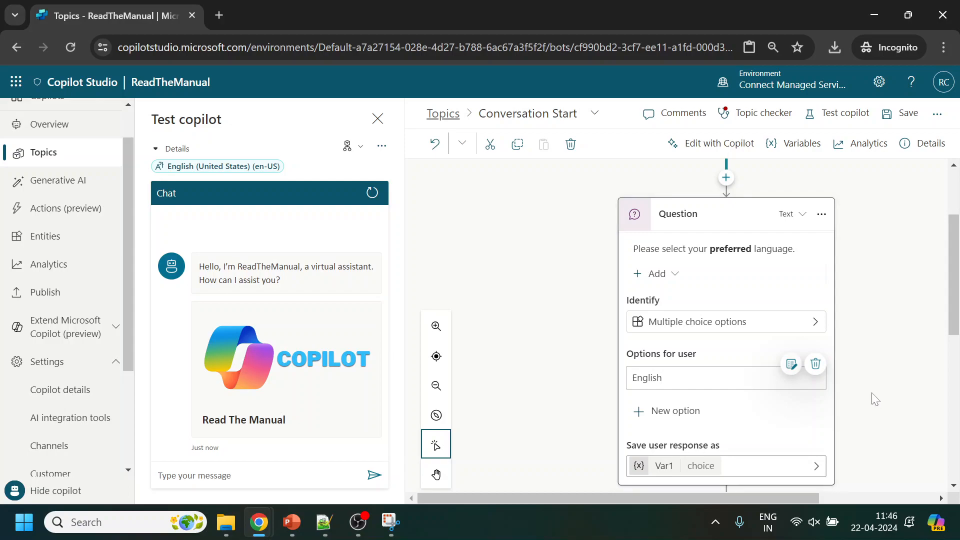
pyautogui.click(675, 411)
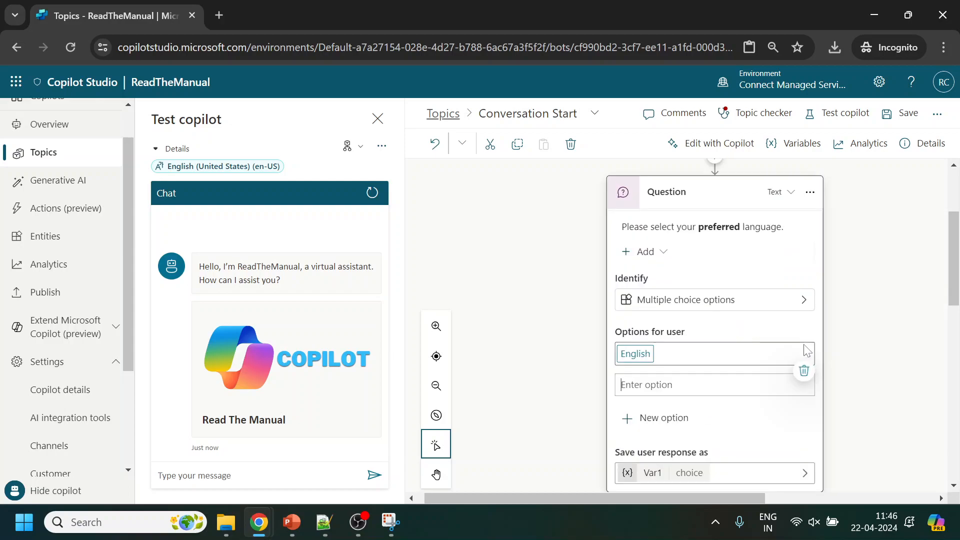
pyautogui.write('Hindi')
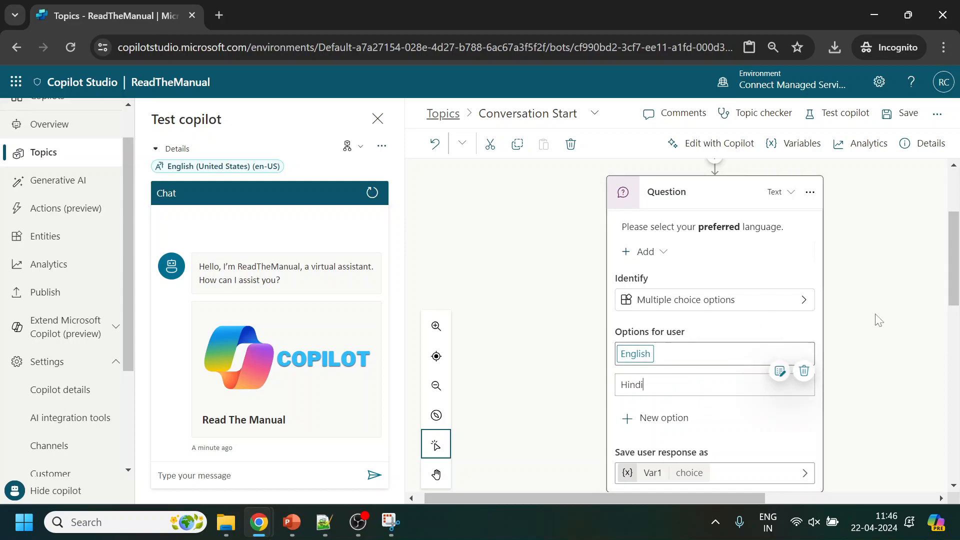
pyautogui.scroll(-3)
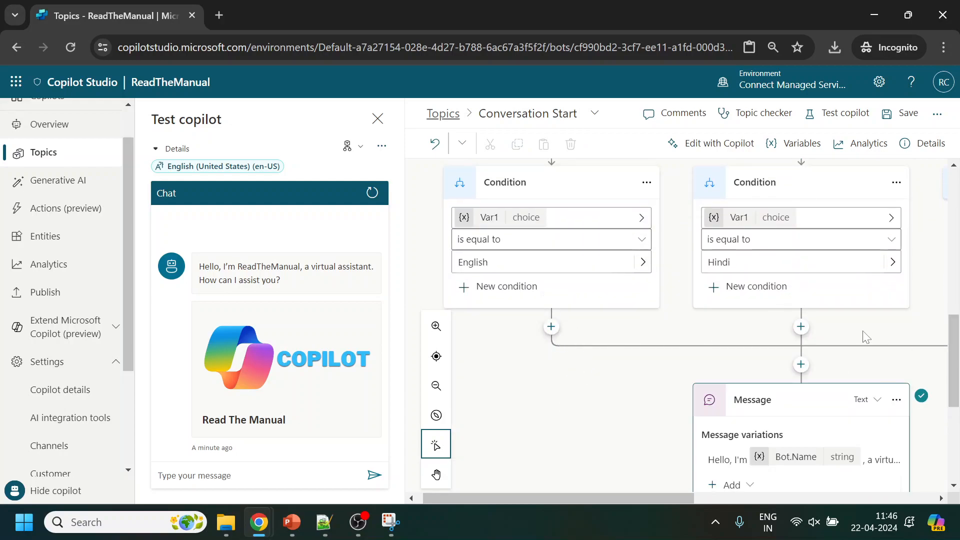
# Under the Hindi branch, set the system variable User.Language to Hindi.
pyautogui.click(801, 327)
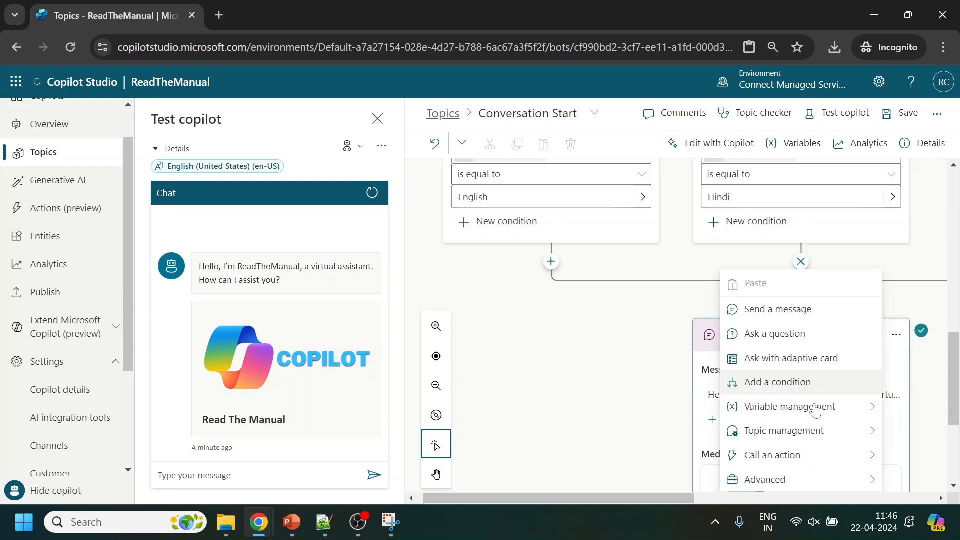
pyautogui.moveTo(822, 393)
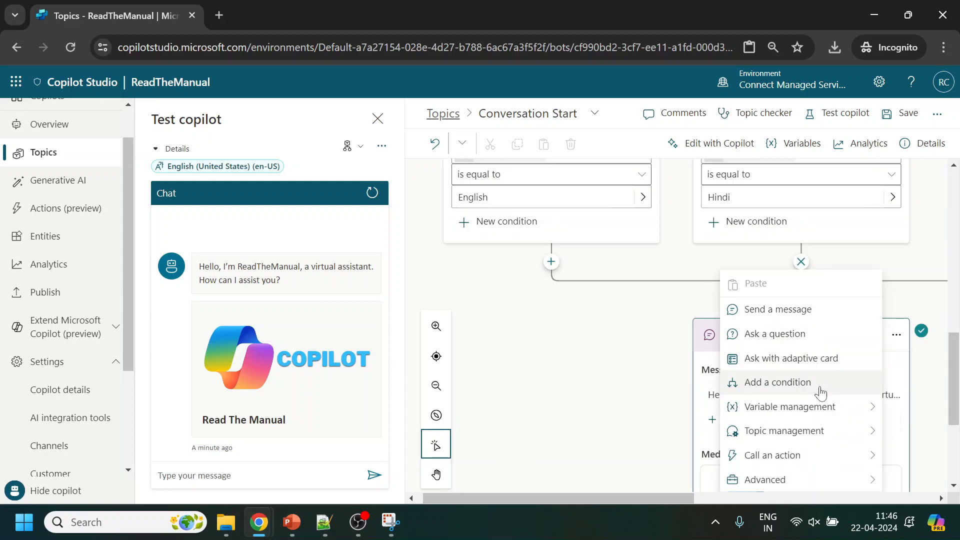
pyautogui.moveTo(810, 409)
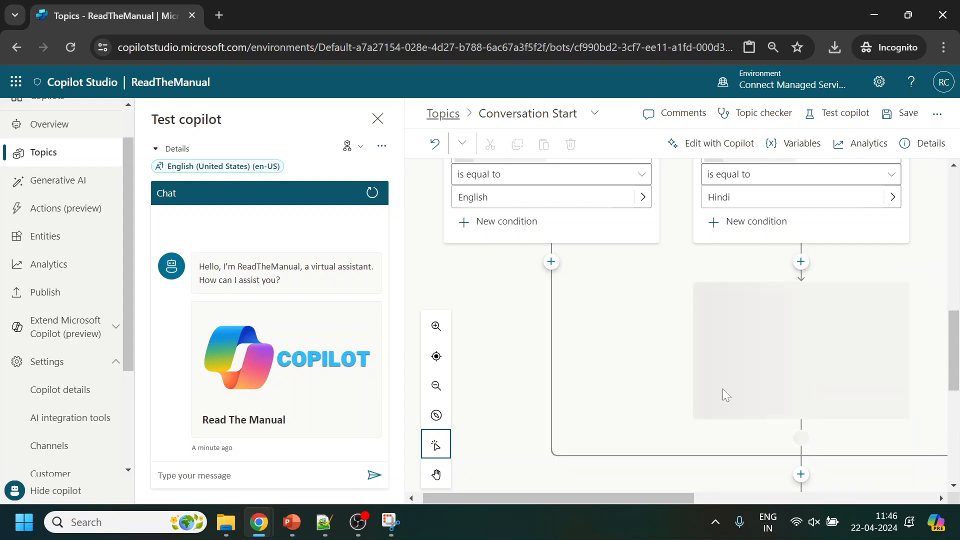
pyautogui.click(801, 261)
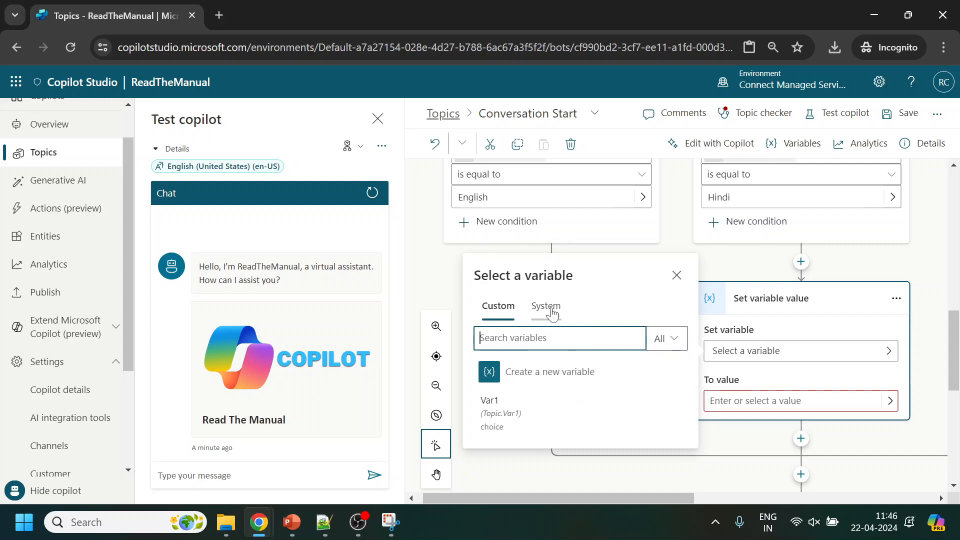
pyautogui.click(546, 307)
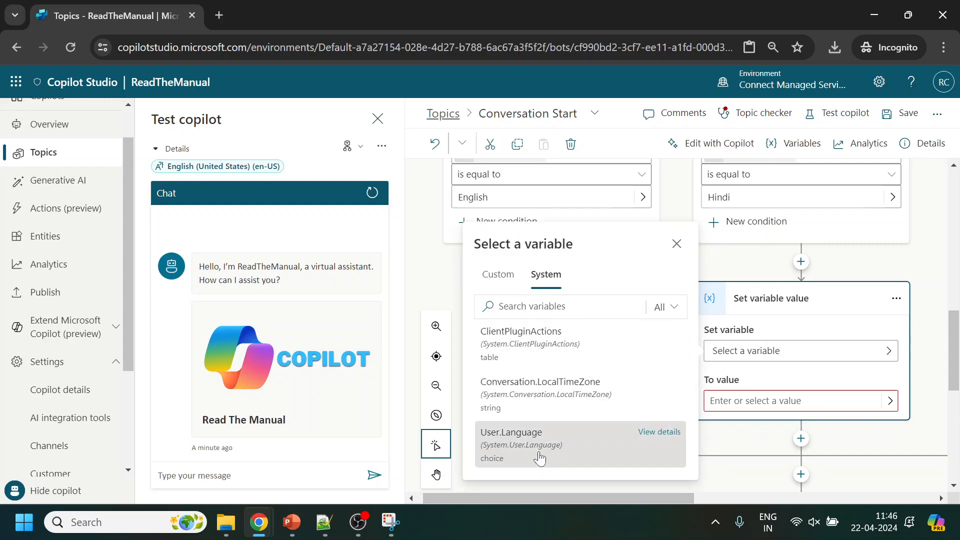
pyautogui.click(519, 442)
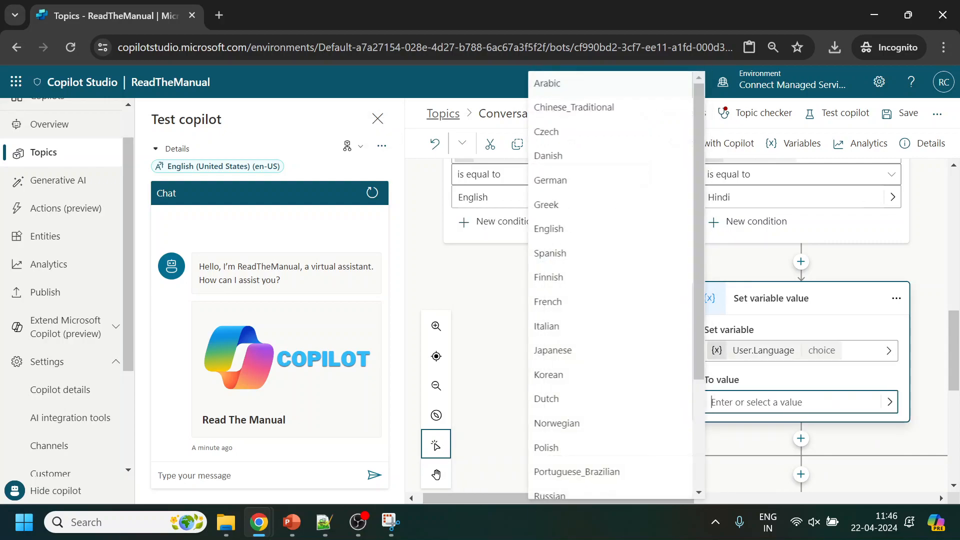
pyautogui.moveTo(595, 373)
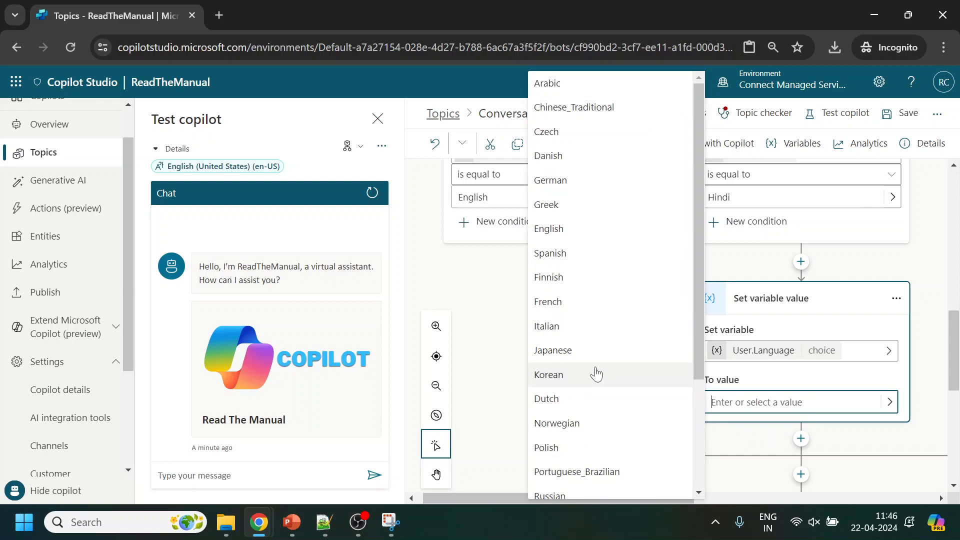
pyautogui.scroll(-3)
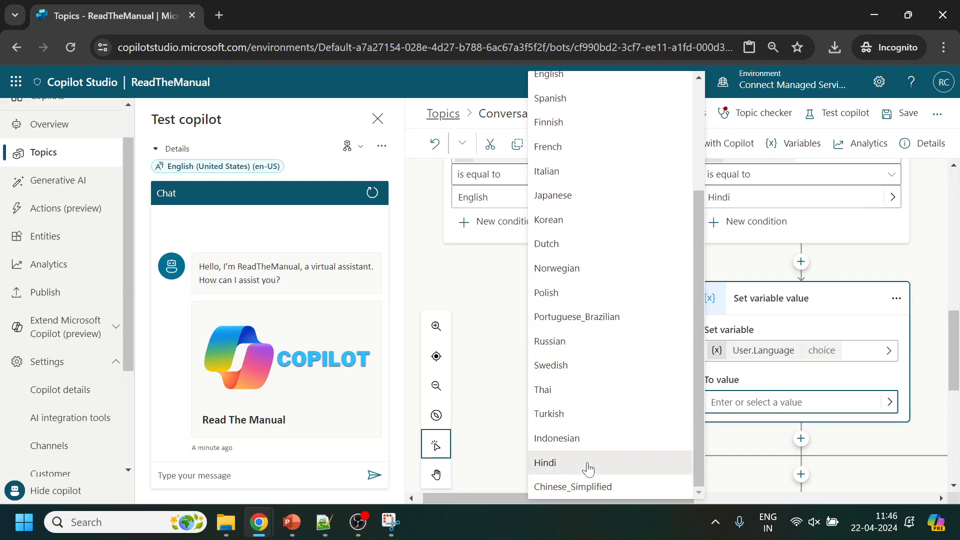
pyautogui.click(545, 463)
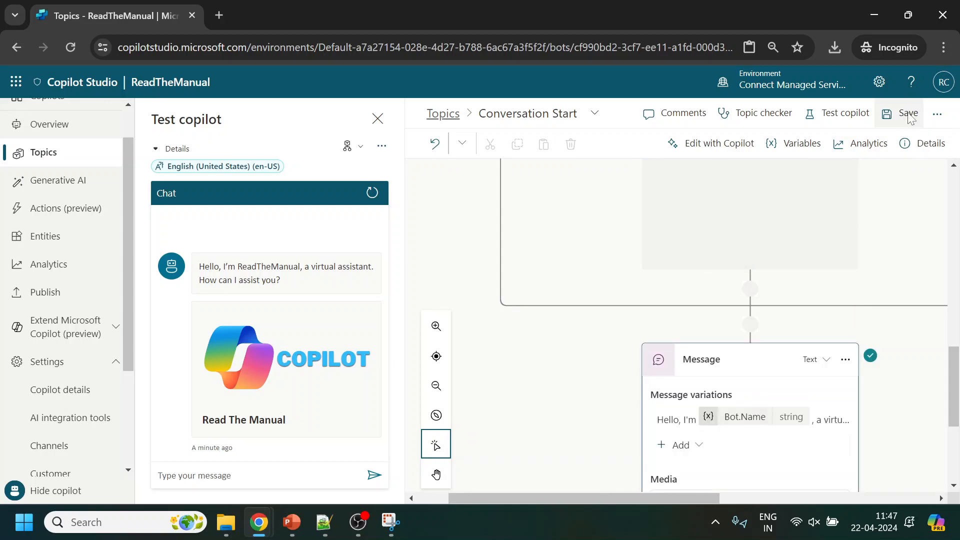
# Save the Conversation Start topic.
pyautogui.click(904, 114)
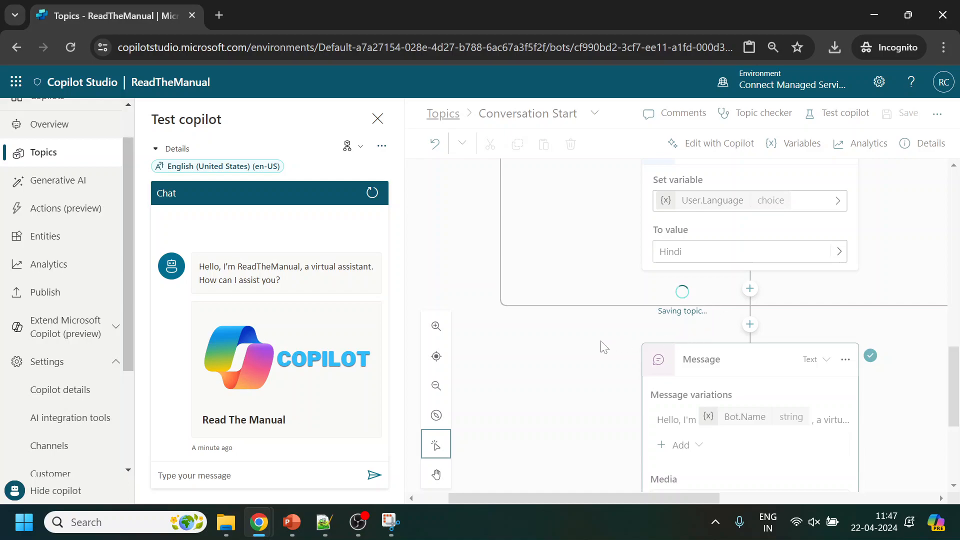
pyautogui.moveTo(595, 350)
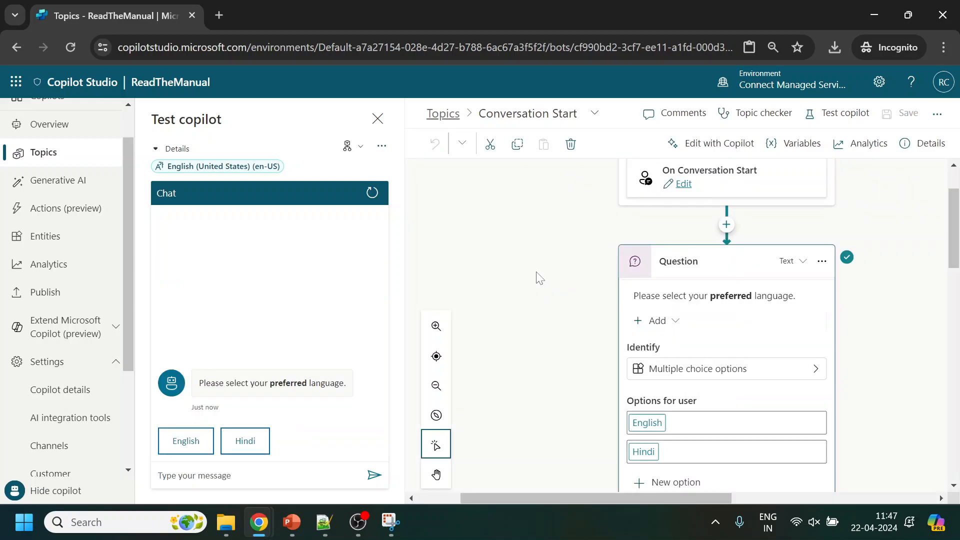
# Restart the test conversation and choose Hindi as the preferred language.
pyautogui.click(373, 192)
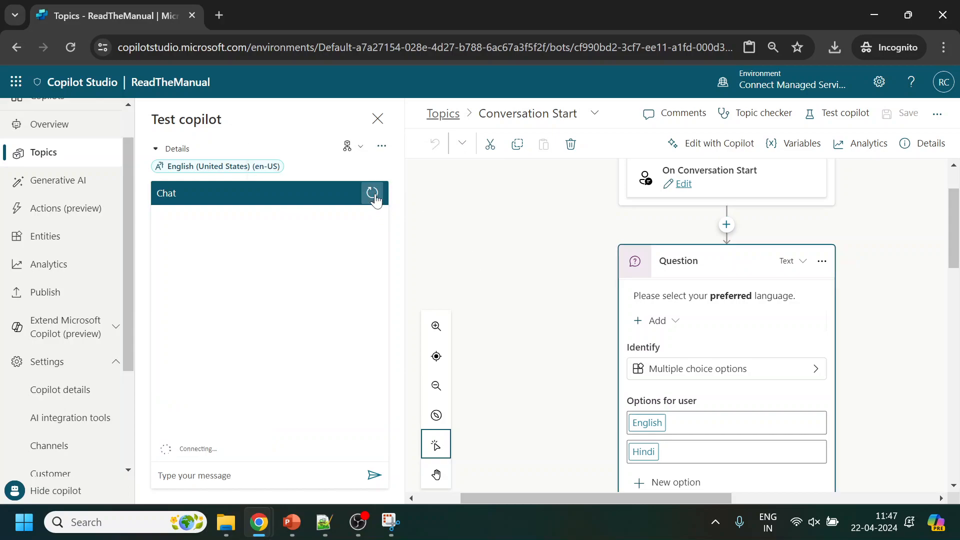
pyautogui.click(372, 193)
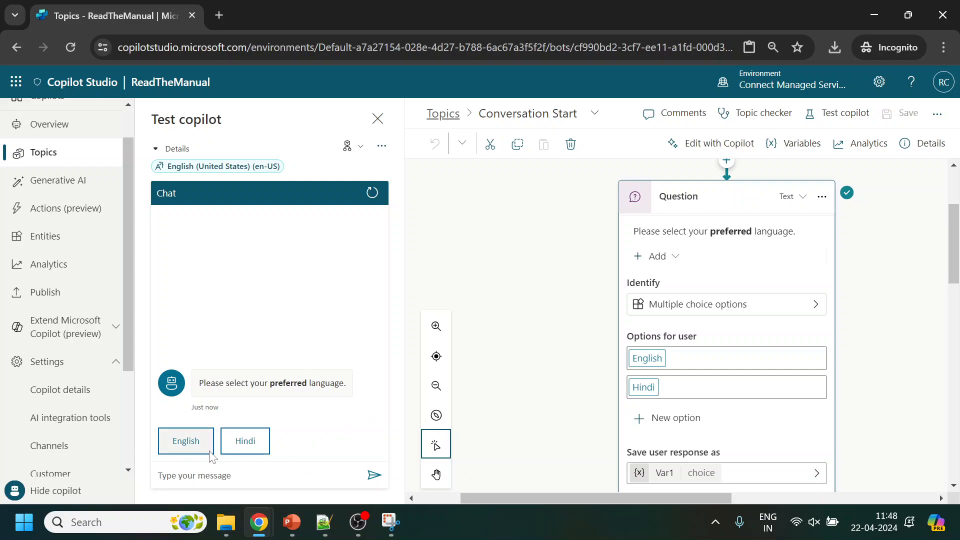
pyautogui.click(245, 442)
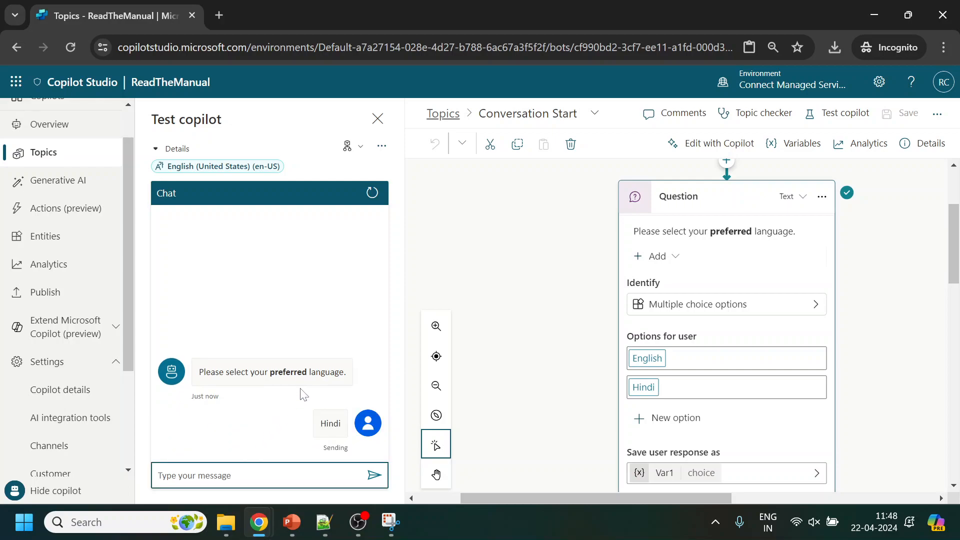
pyautogui.moveTo(260, 531)
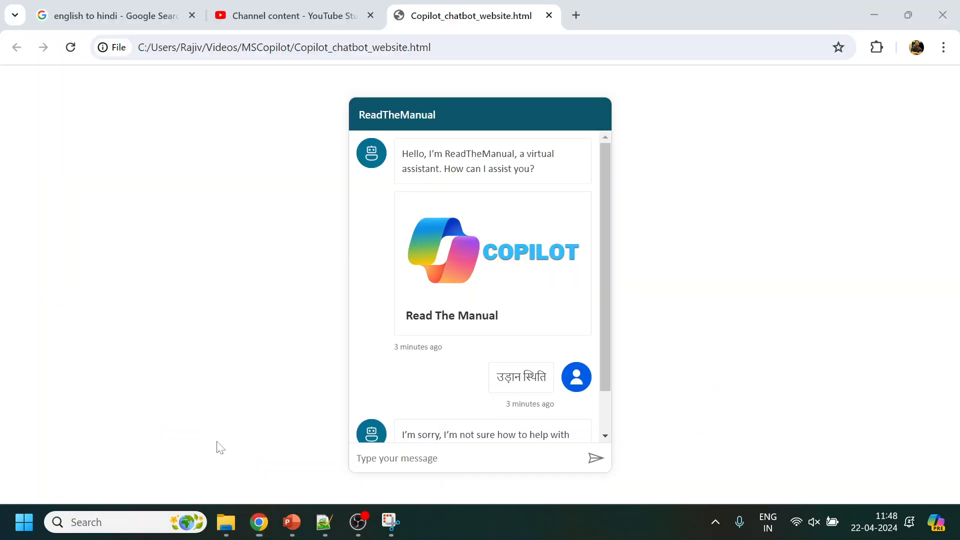
# Copy the Hindi translation of 'flight status' from Google's English-to-Hindi results.
pyautogui.click(115, 16)
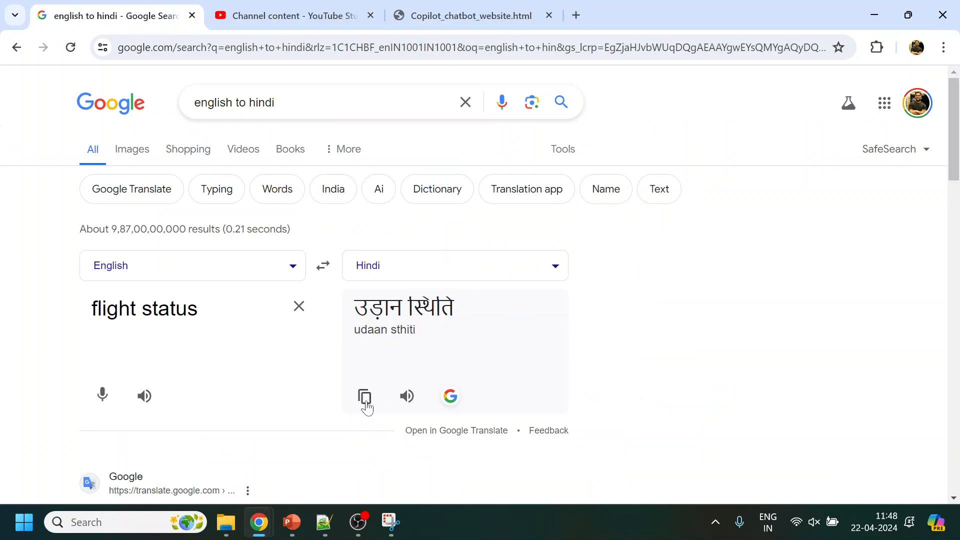
pyautogui.click(365, 397)
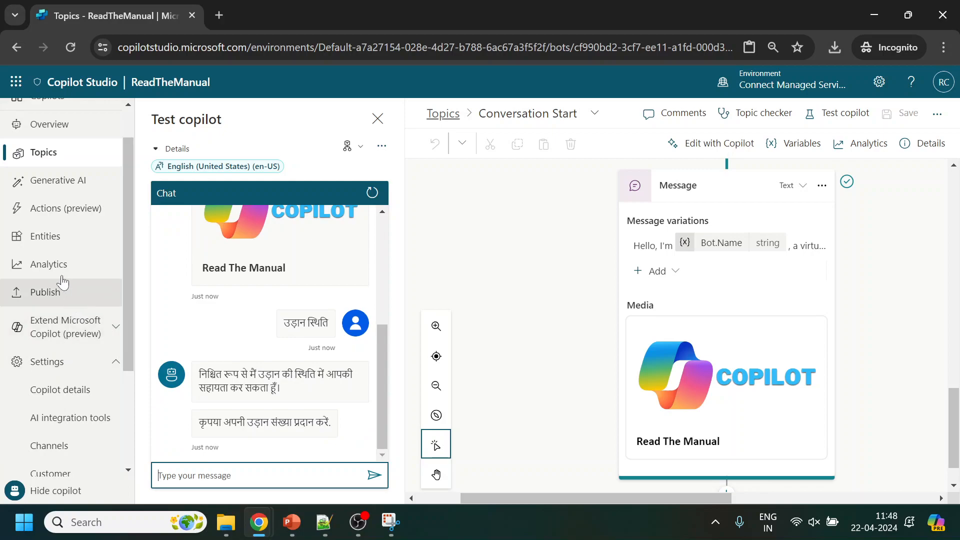
# Publish the copilot's latest content and confirm it in the dialog.
pyautogui.click(45, 292)
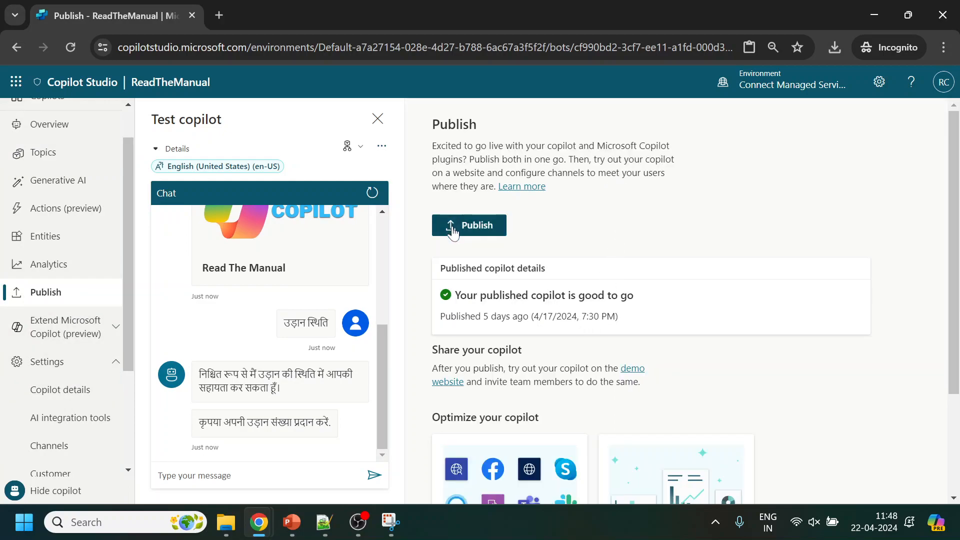
pyautogui.click(469, 225)
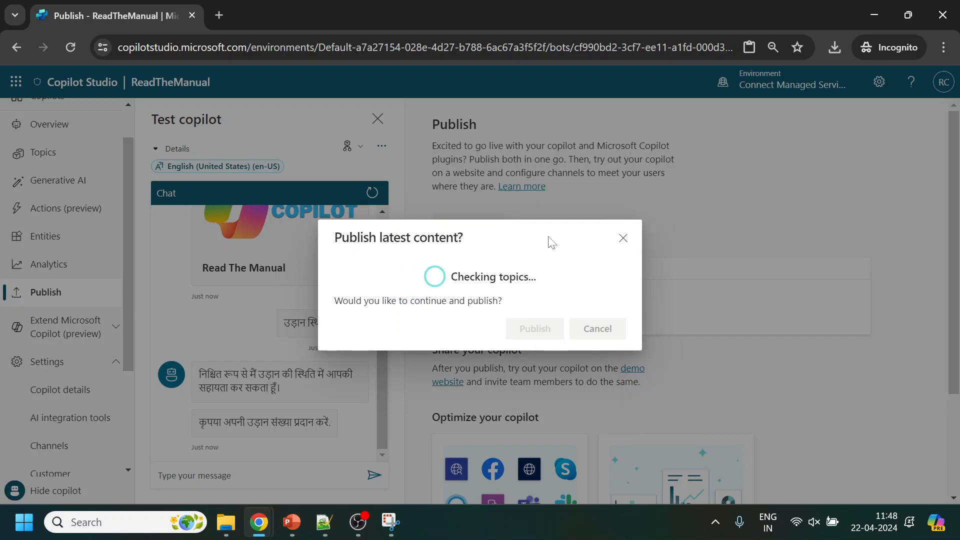
pyautogui.click(534, 328)
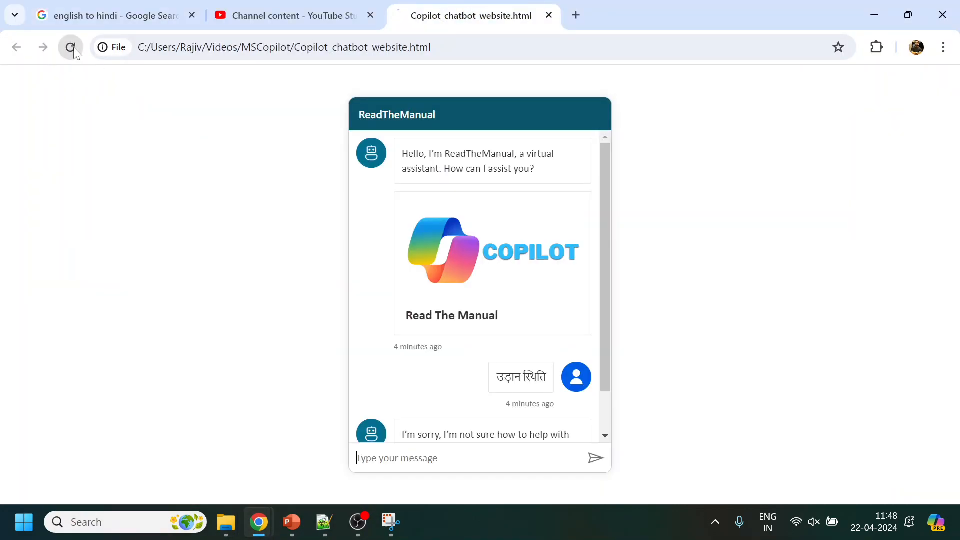
# Reload the chatbot website, copy its address, and pick Hindi as the preferred language.
pyautogui.click(70, 47)
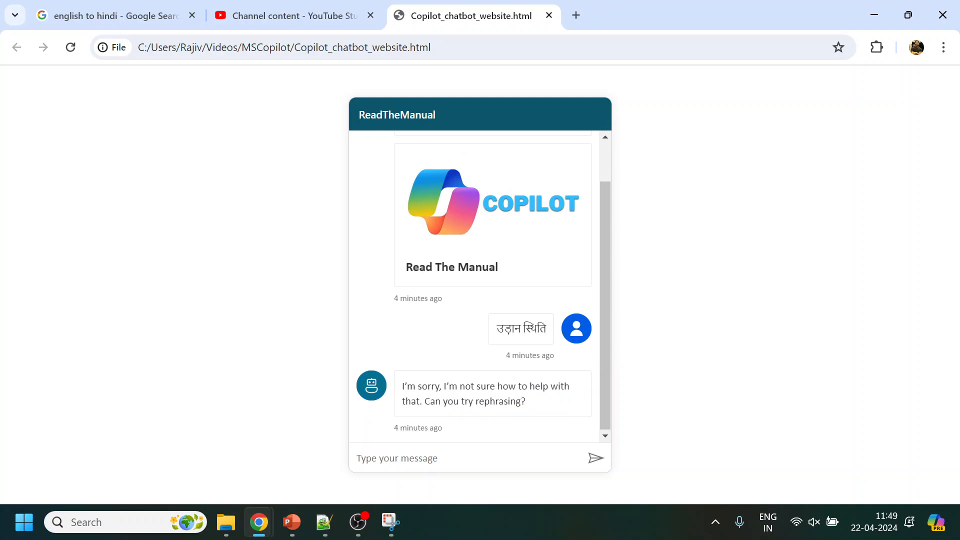
pyautogui.click(283, 47)
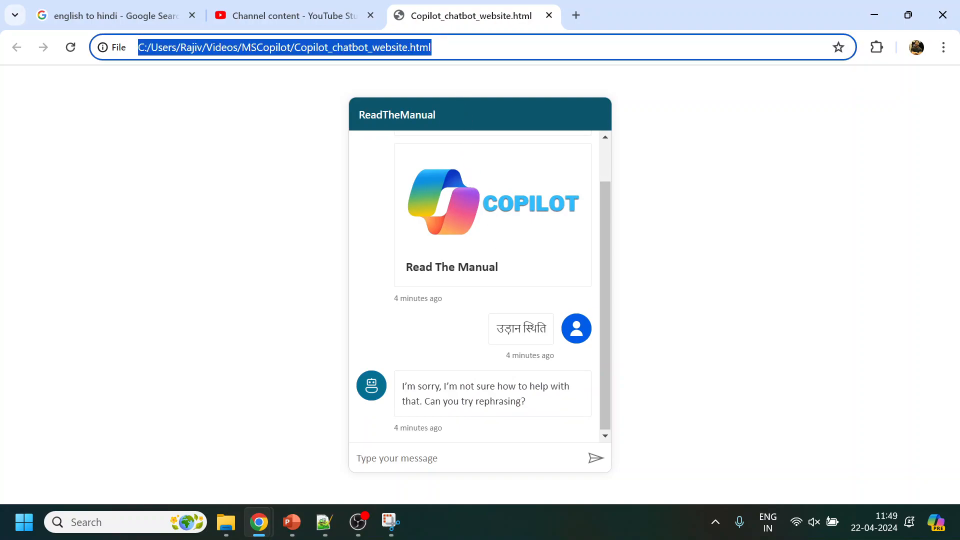
pyautogui.moveTo(512, 341)
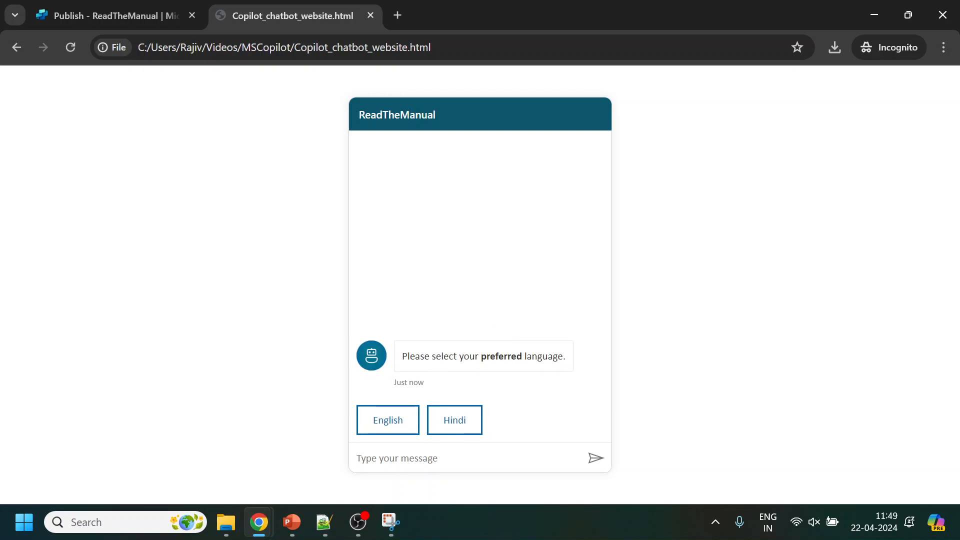
pyautogui.moveTo(440, 443)
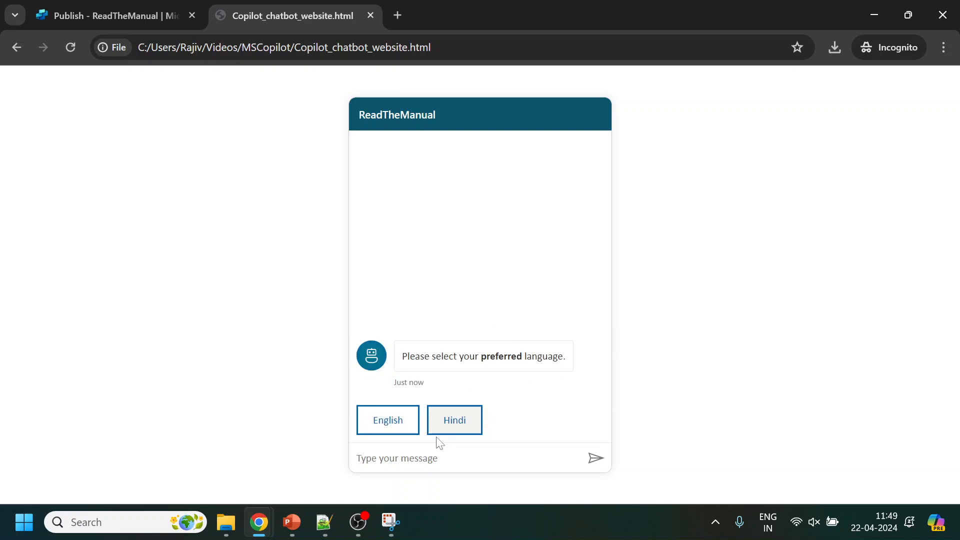
pyautogui.click(455, 420)
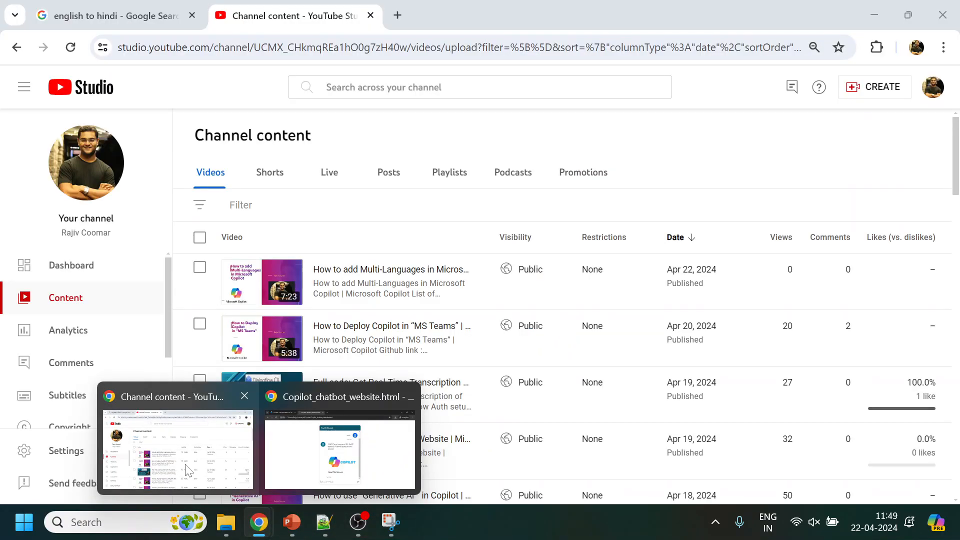
# Return to the chatbot website window in Incognito.
pyautogui.click(101, 15)
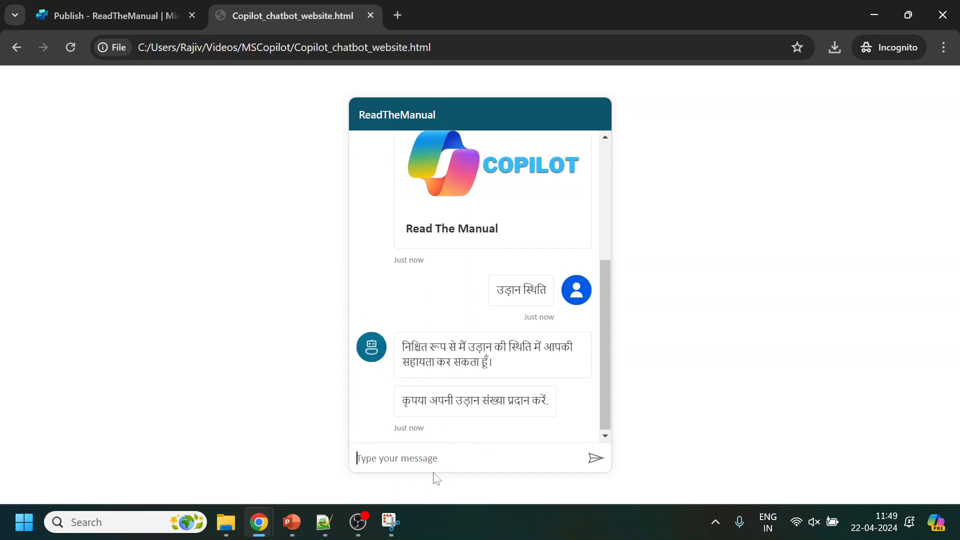
pyautogui.moveTo(258, 522)
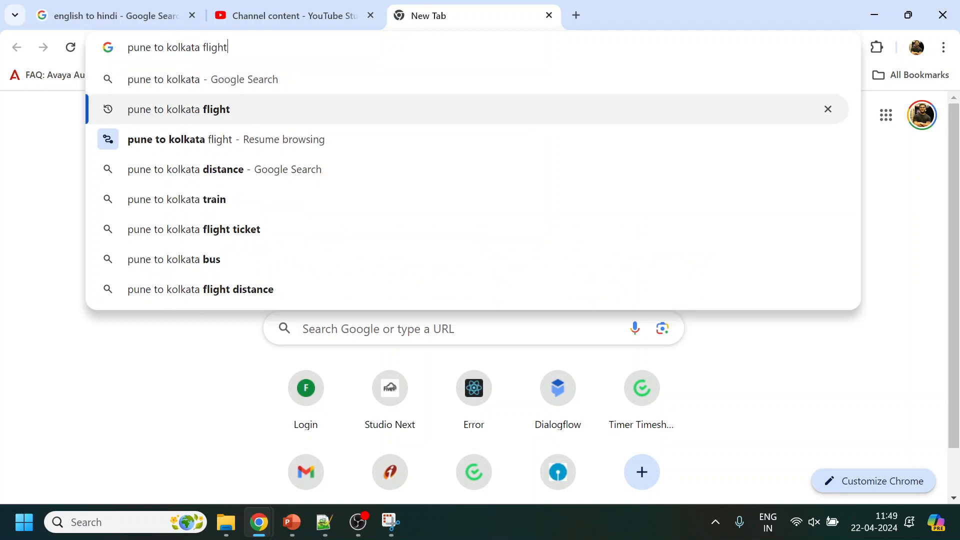
# Search for IndiGo Pune–Kolkata flight status and copy flight number 6E 6359.
pyautogui.write('status')
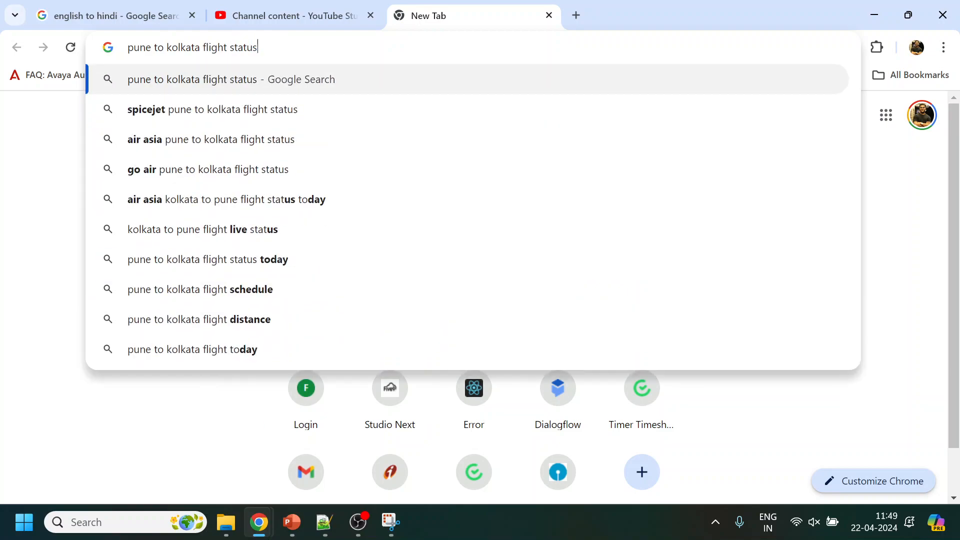
pyautogui.write('indifo')
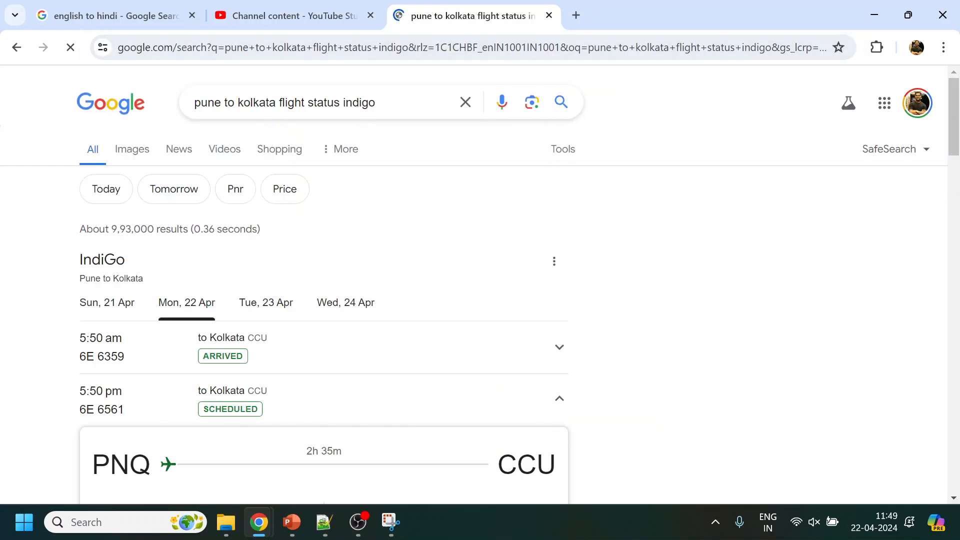
pyautogui.doubleClick(102, 357)
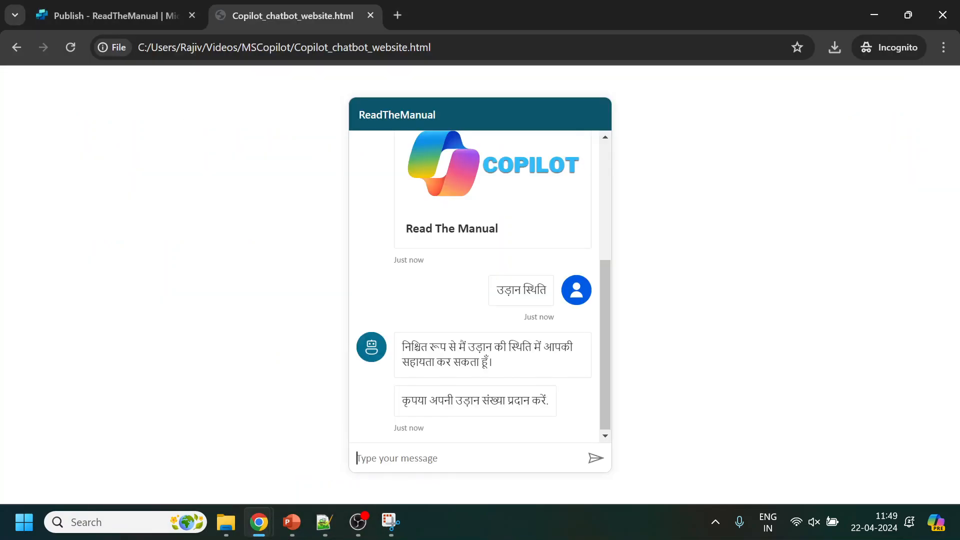
# Send flight number 6E 6359 to the chatbot.
pyautogui.write('6E 6359')
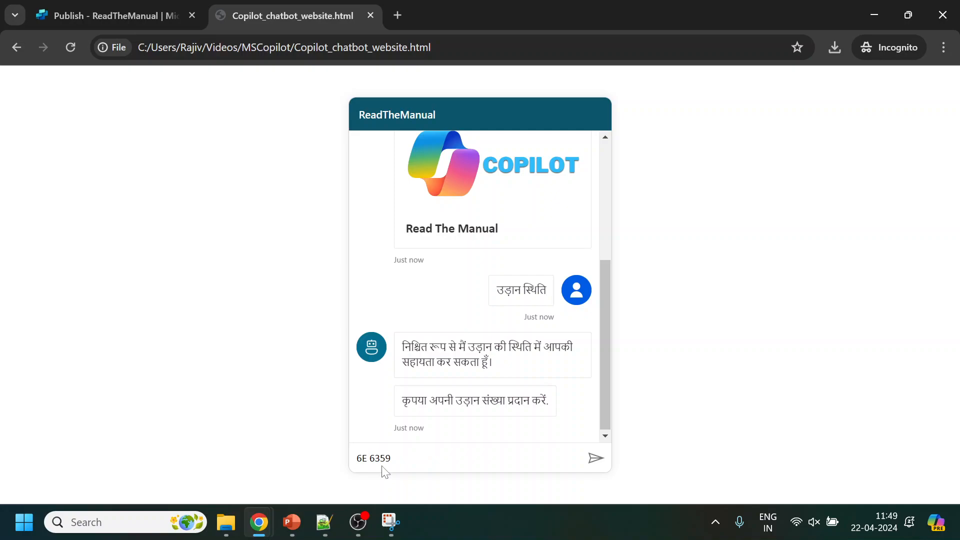
pyautogui.click(596, 458)
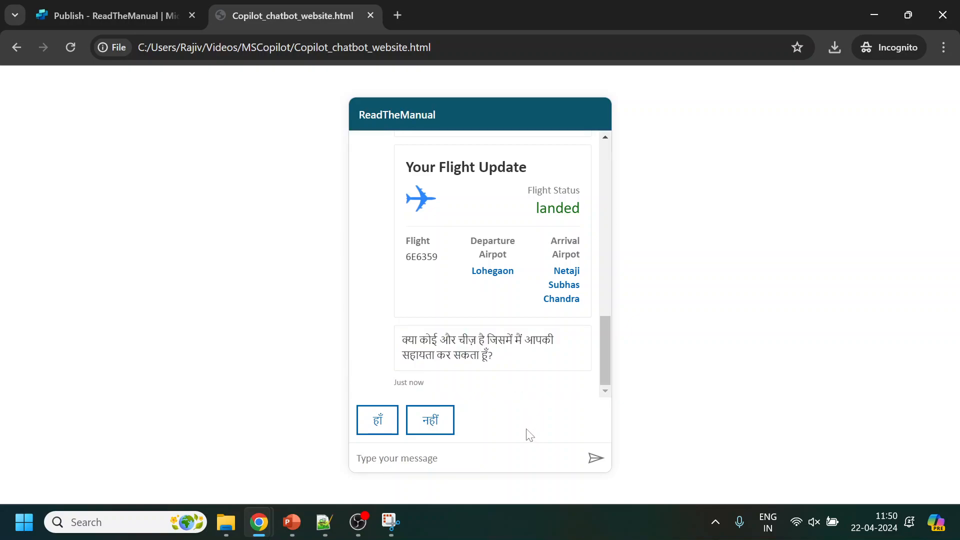
pyautogui.moveTo(524, 432)
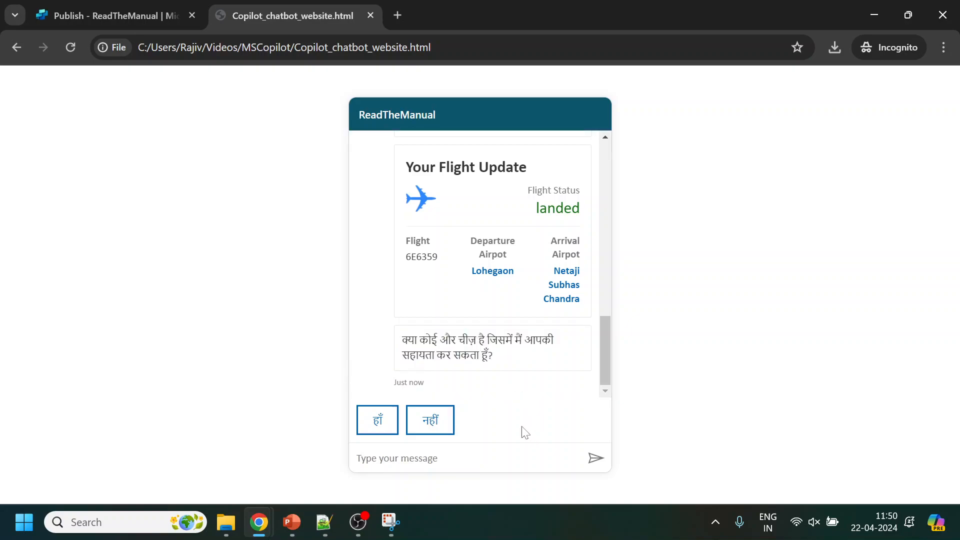
pyautogui.moveTo(487, 423)
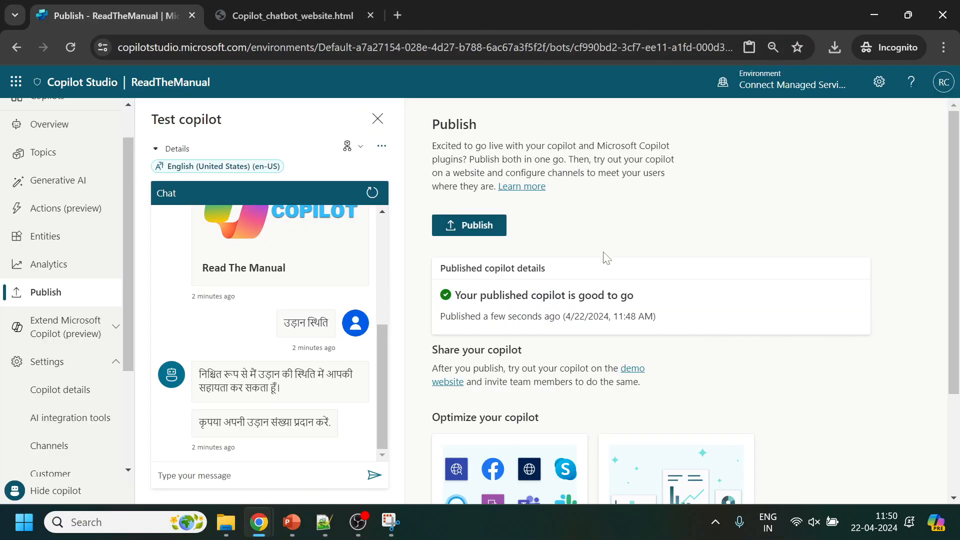
pyautogui.moveTo(233, 362)
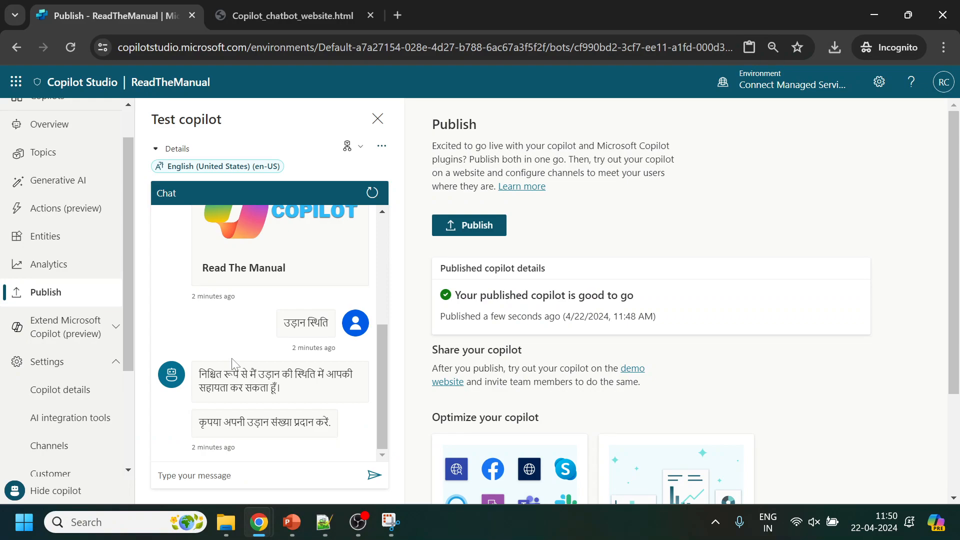
pyautogui.moveTo(226, 366)
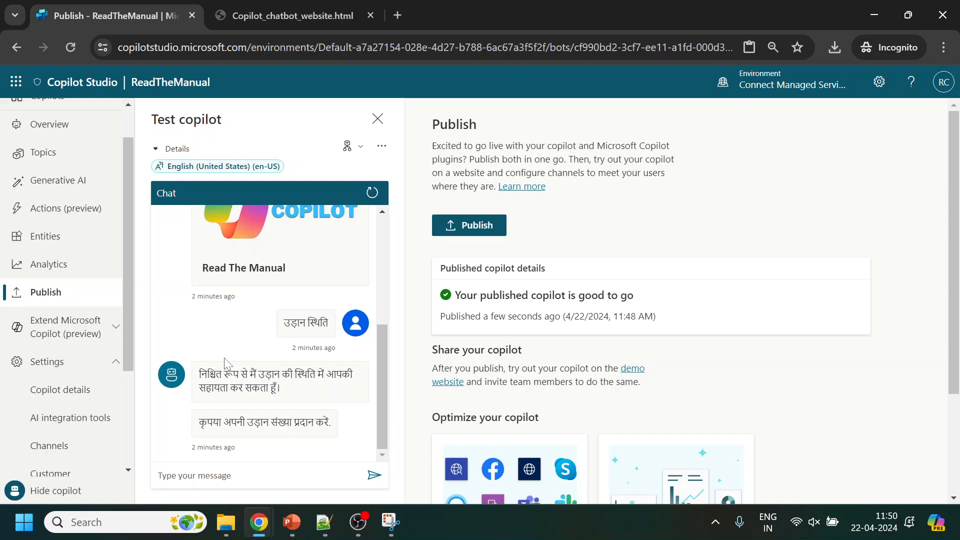